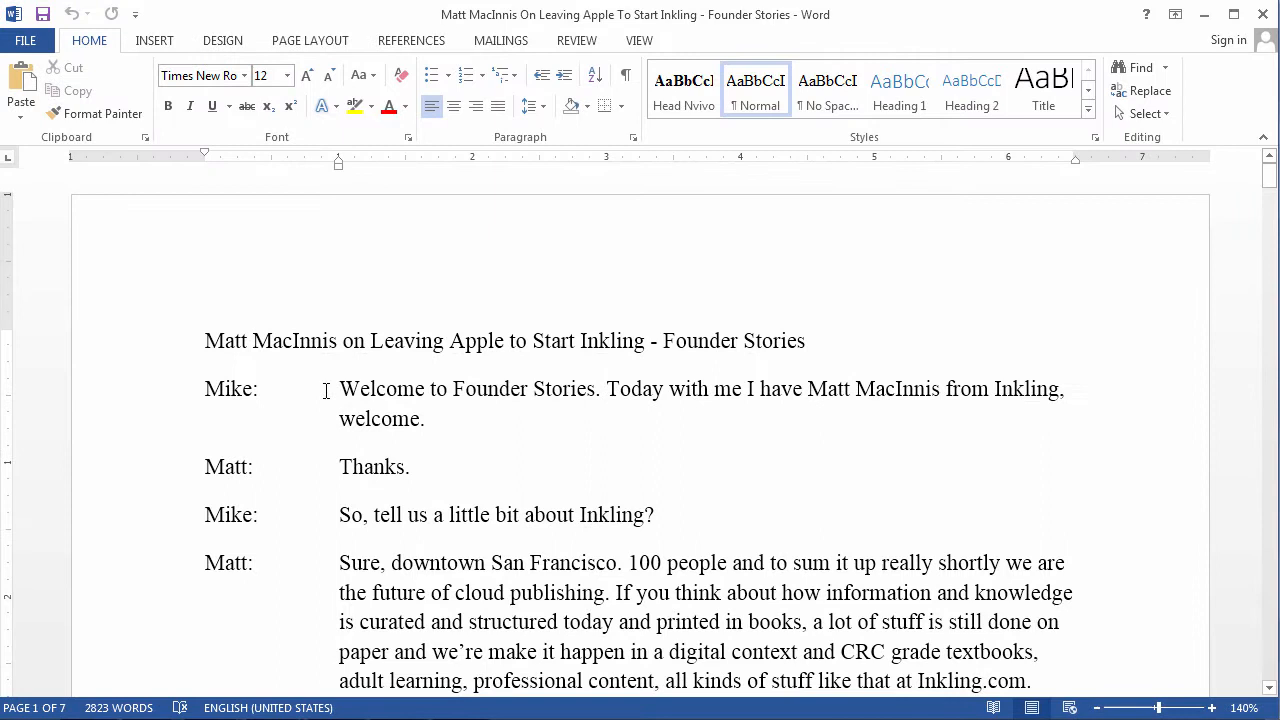
# Turn on Show/Hide ¶ to reveal the tab after each speaker name
pyautogui.doubleClick(229, 388)
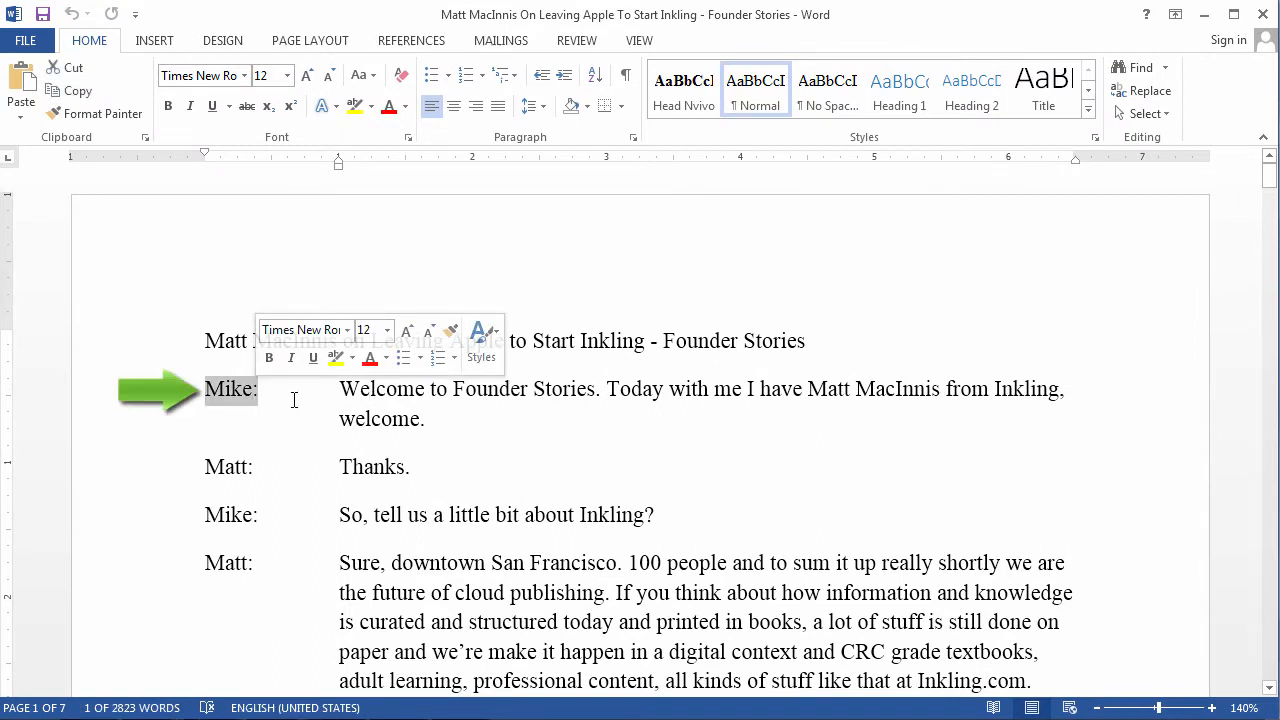
pyautogui.click(547, 389)
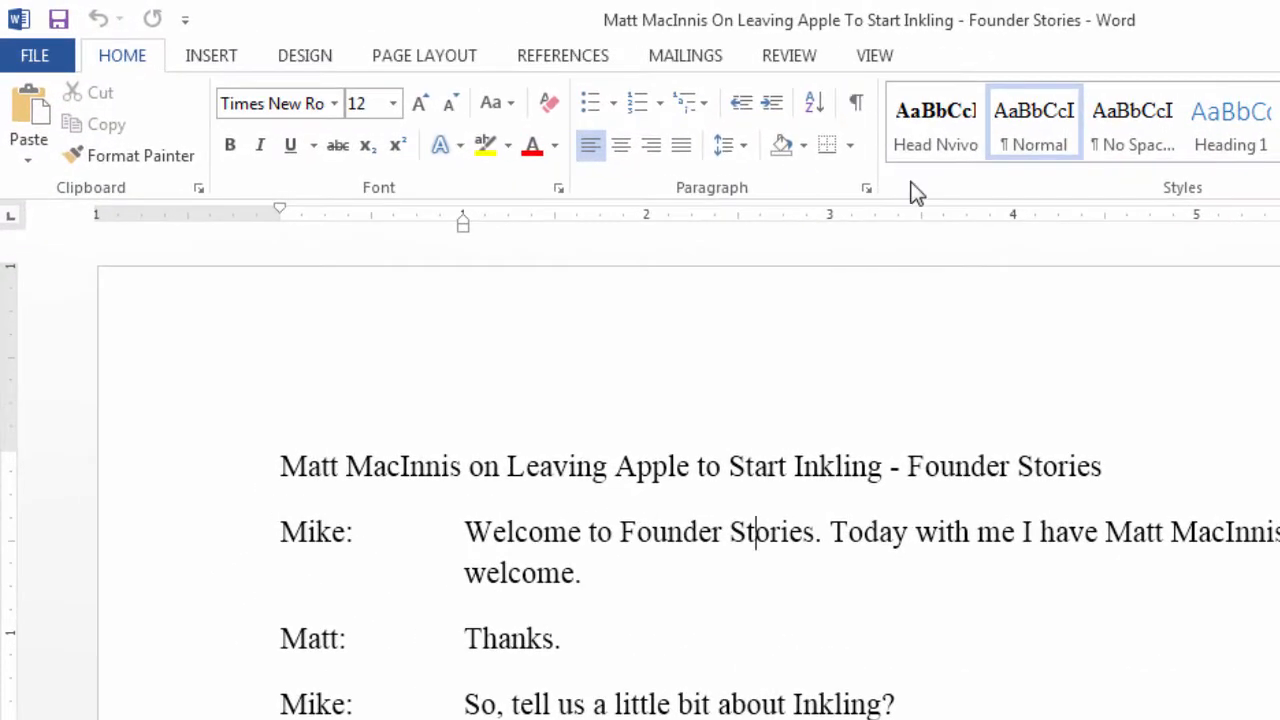
pyautogui.click(854, 103)
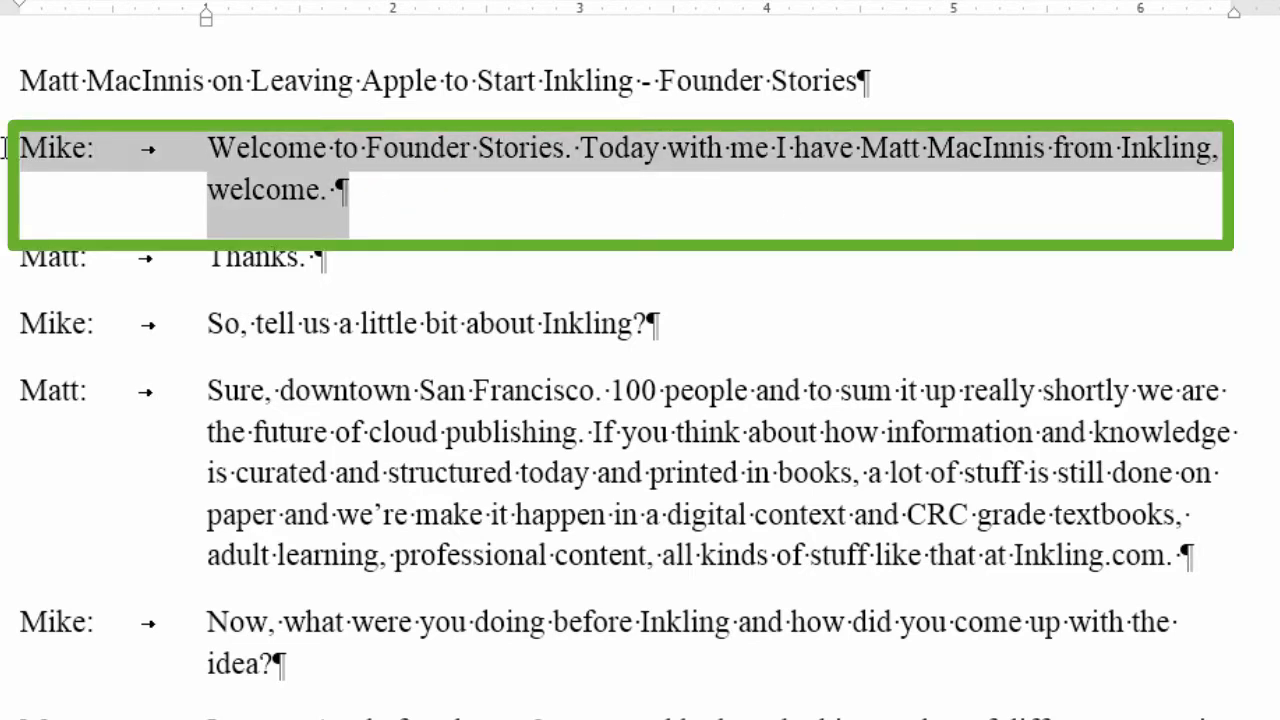
pyautogui.click(163, 189)
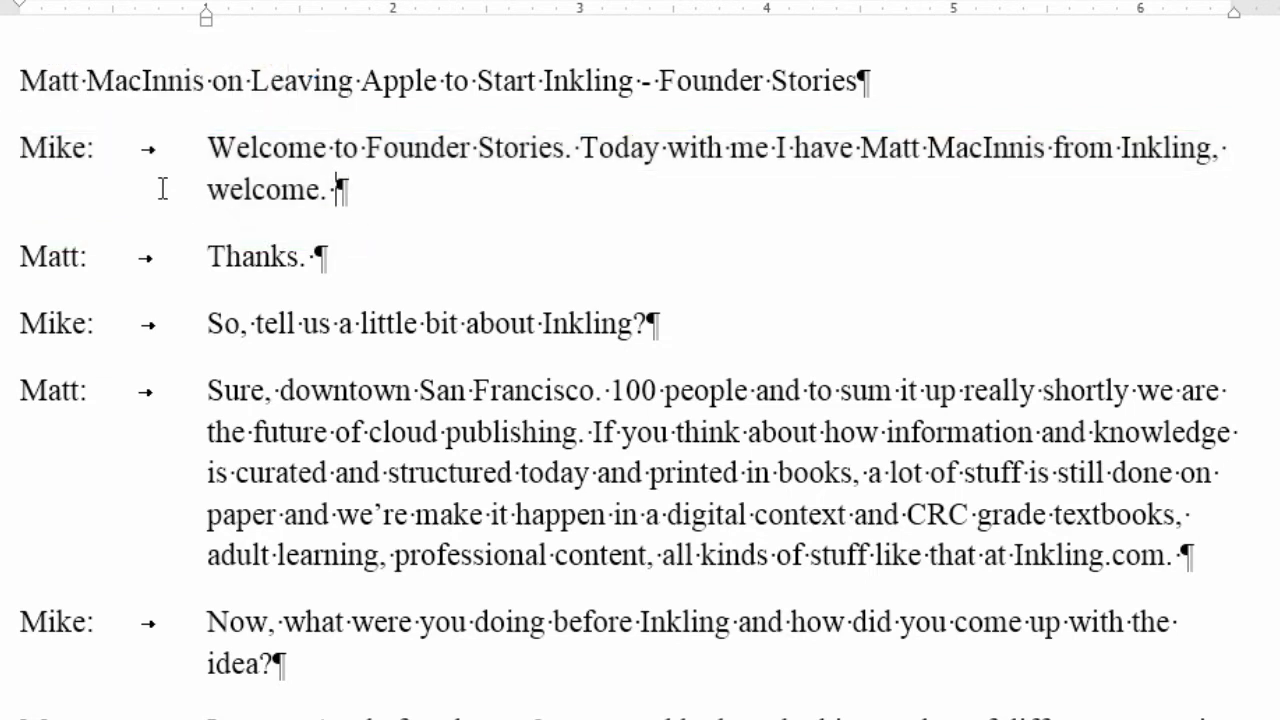
pyautogui.doubleClick(55, 149)
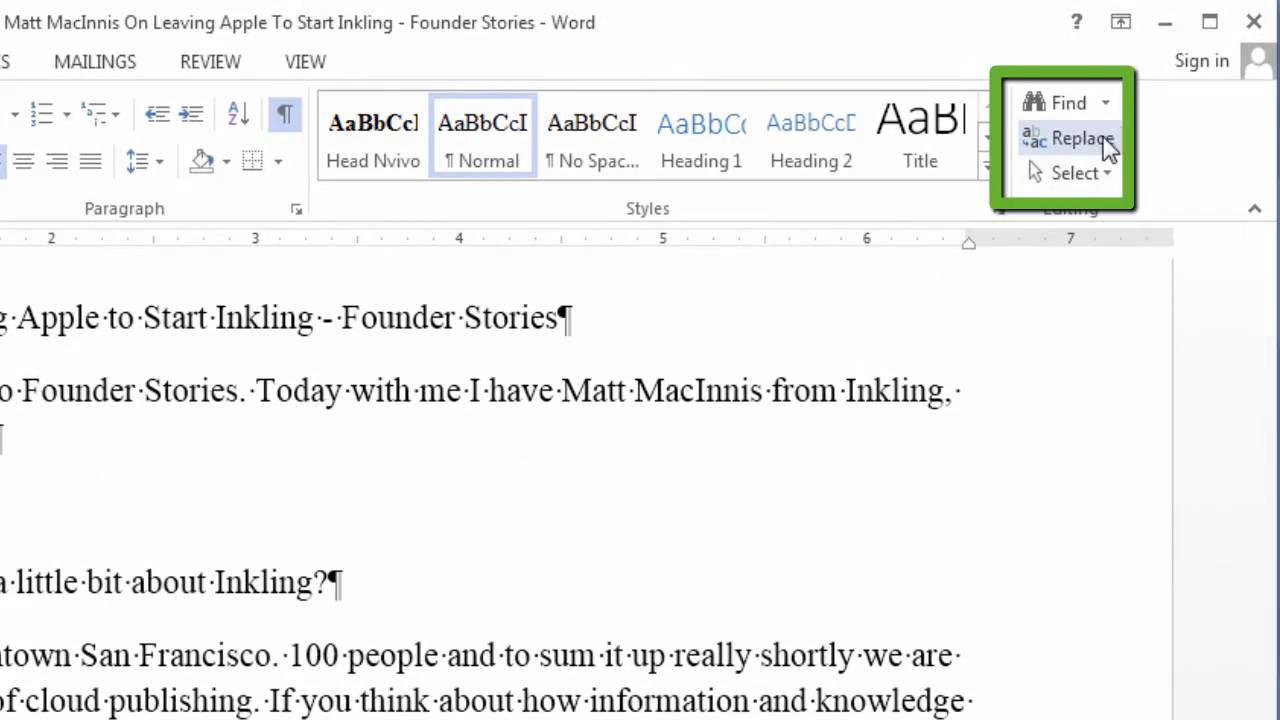
pyautogui.moveTo(1082, 138)
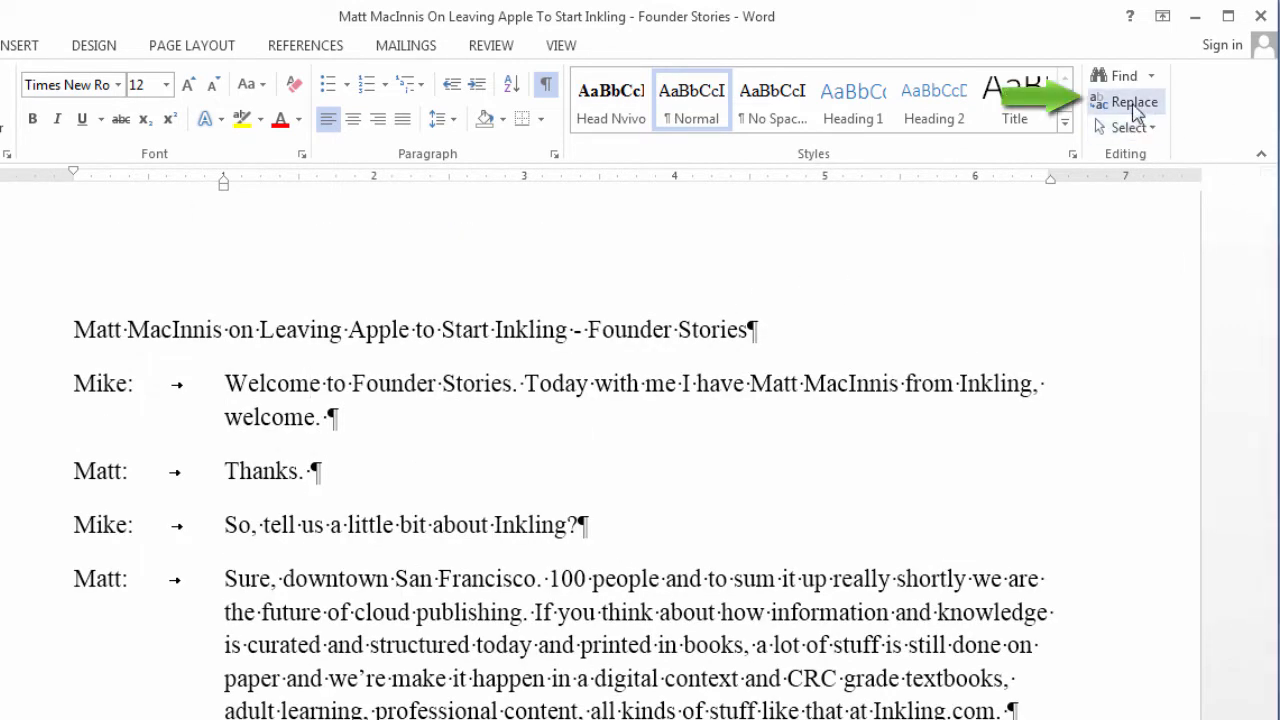
pyautogui.moveTo(1150, 108)
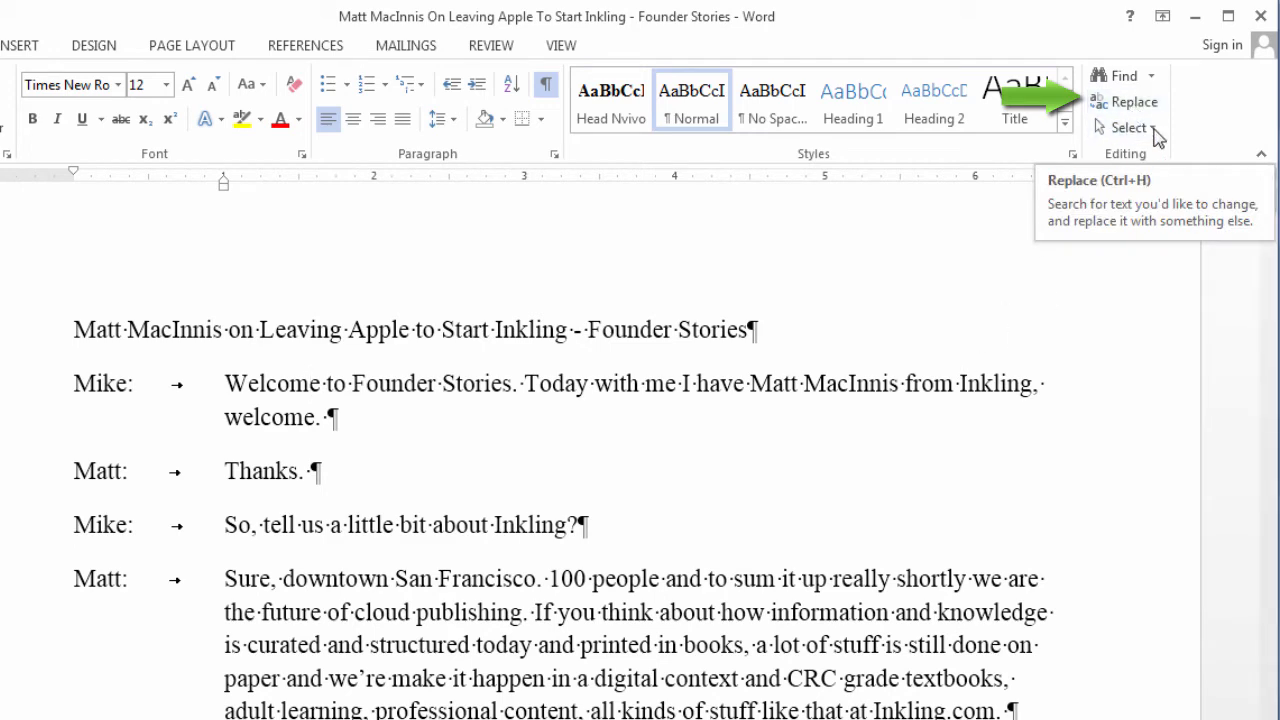
# Replace all 33 colon-tab (:^t) sequences with colon-paragraph breaks (:^p)
pyautogui.click(1131, 101)
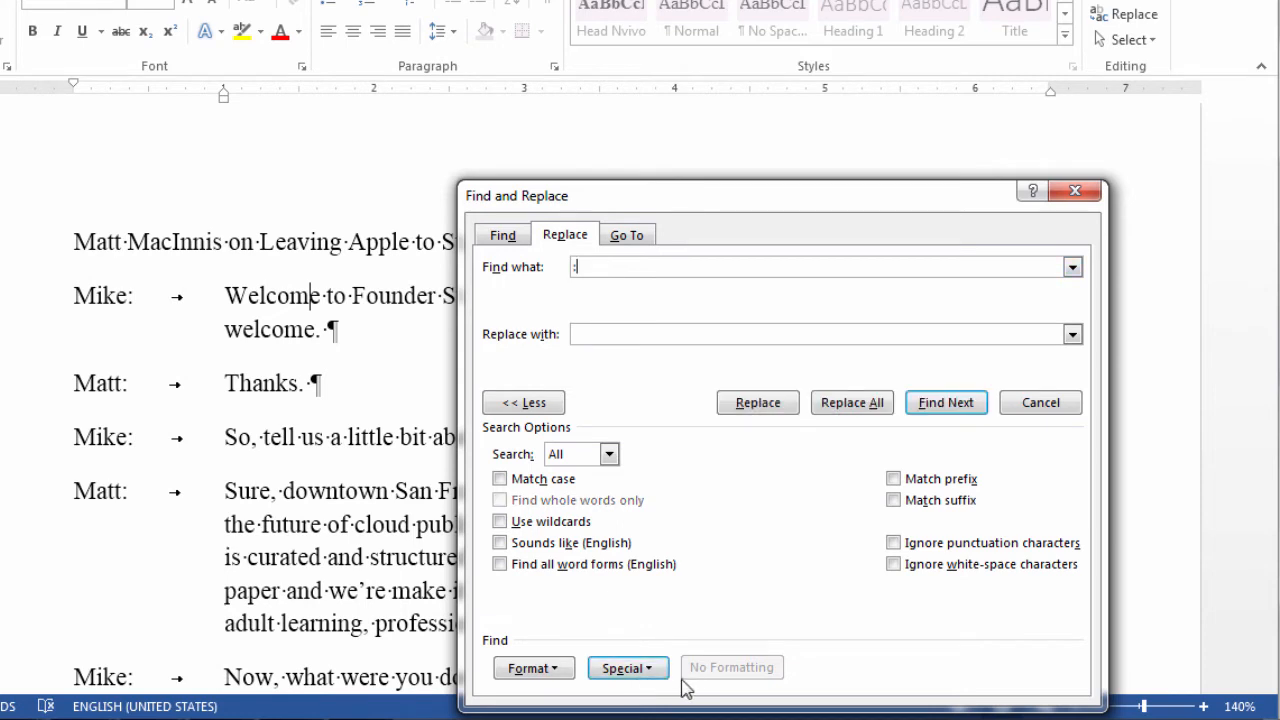
pyautogui.click(627, 668)
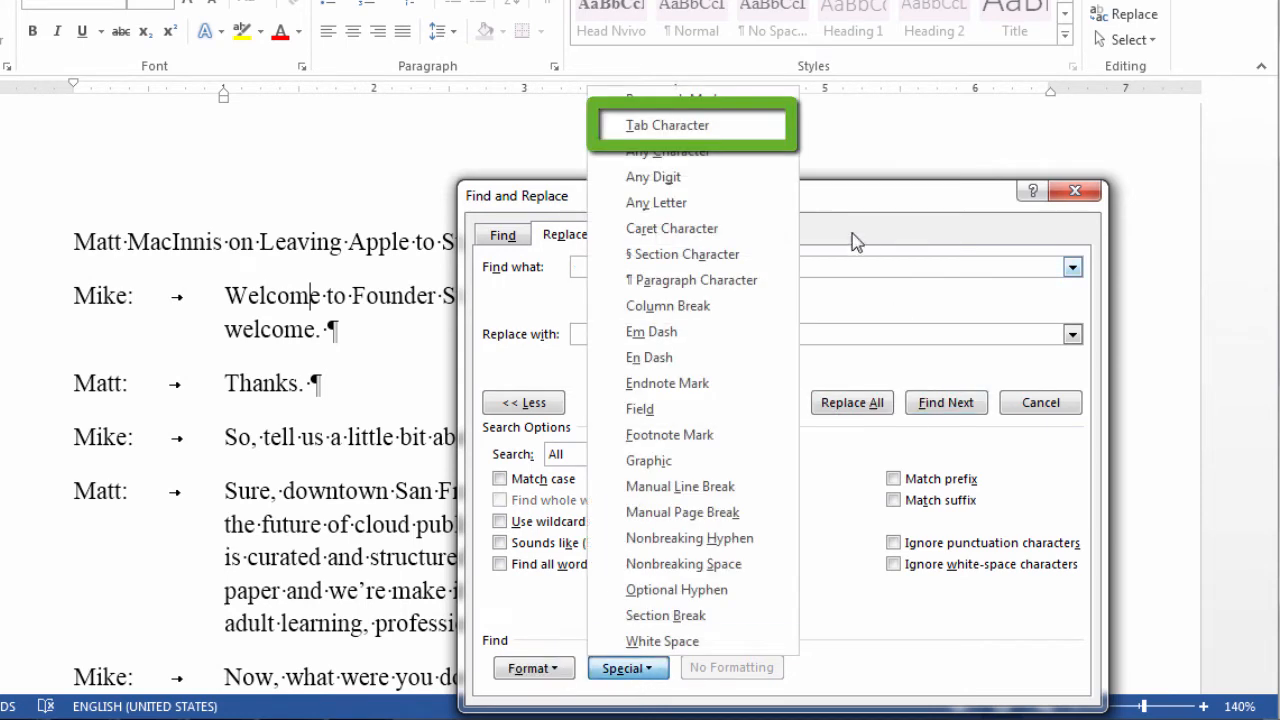
pyautogui.click(664, 125)
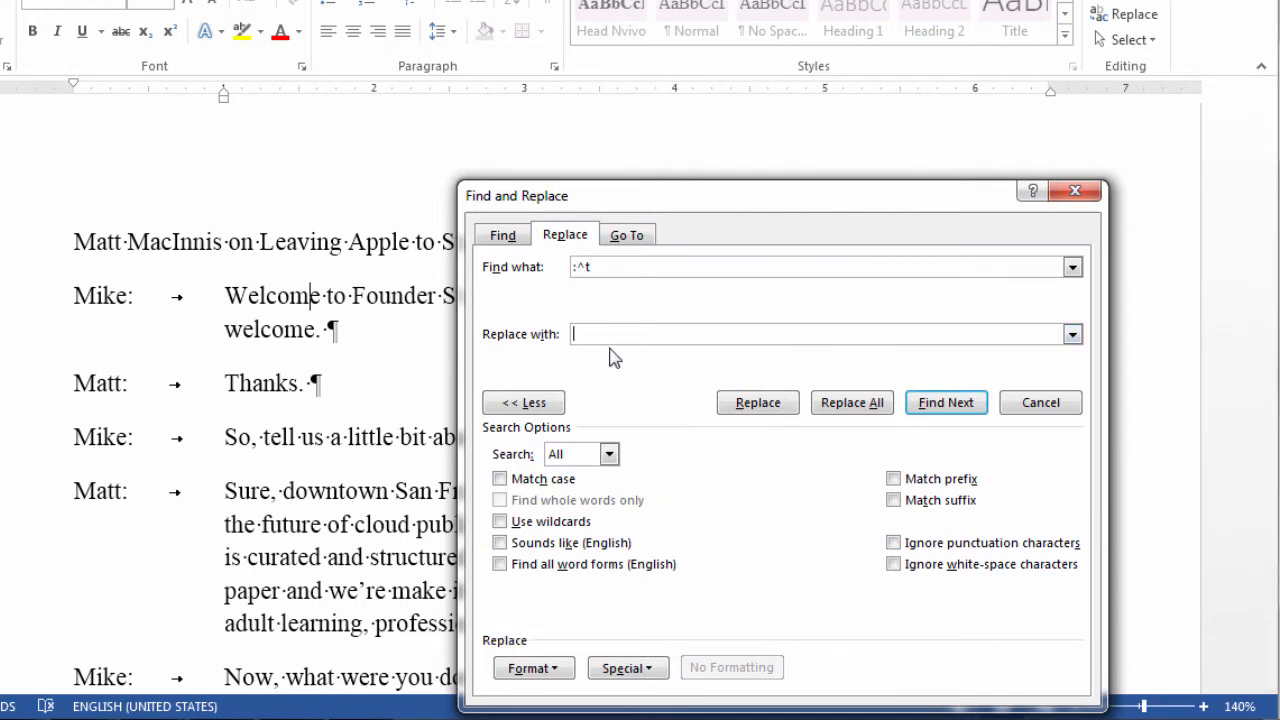
pyautogui.write(':')
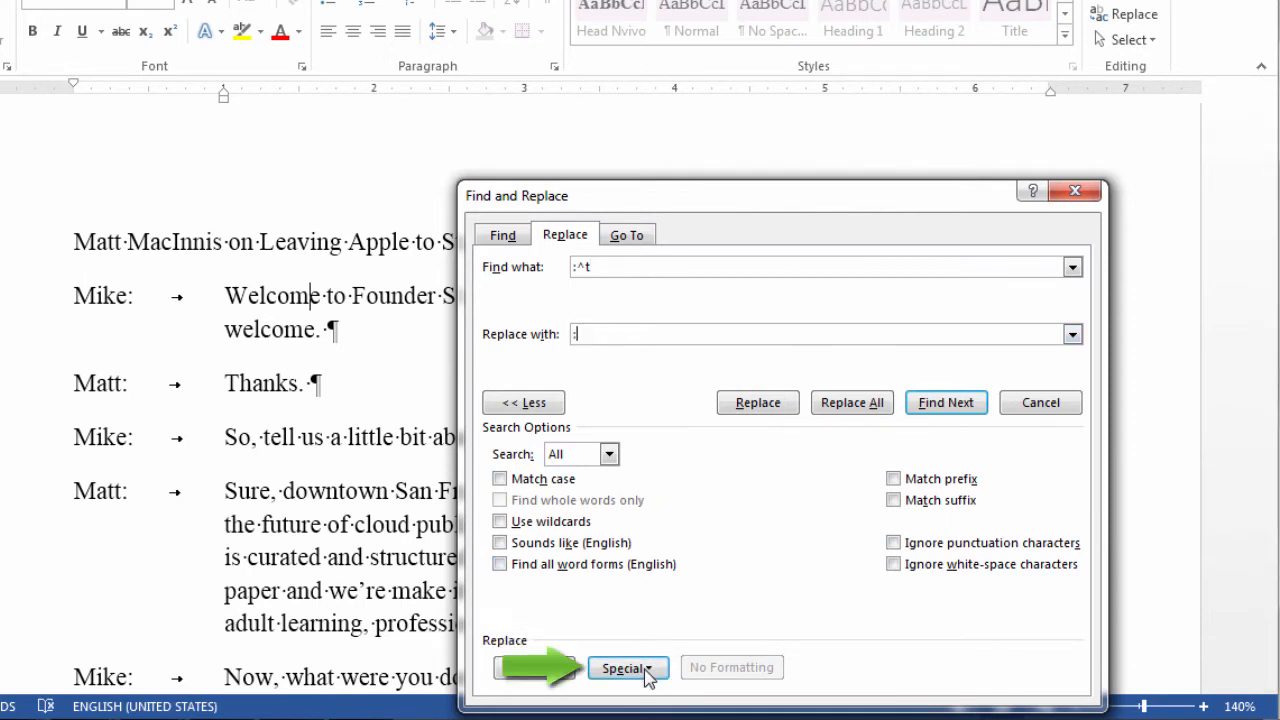
pyautogui.click(628, 667)
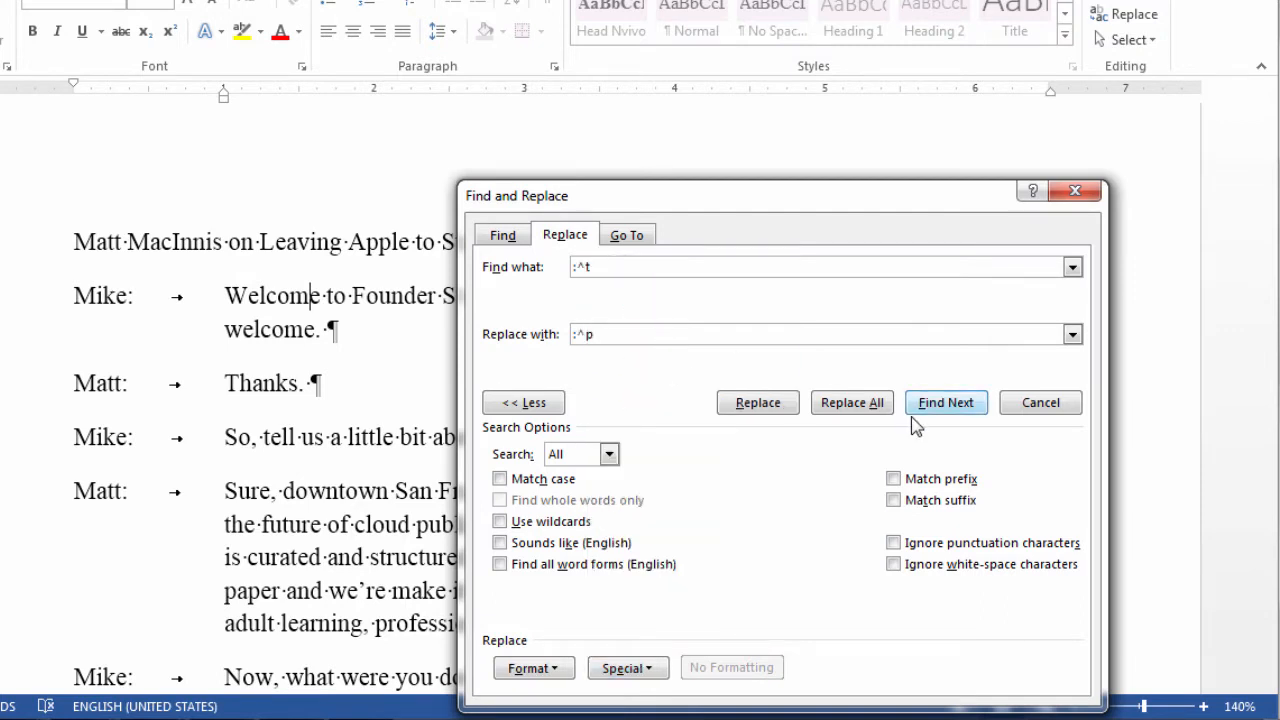
pyautogui.click(852, 402)
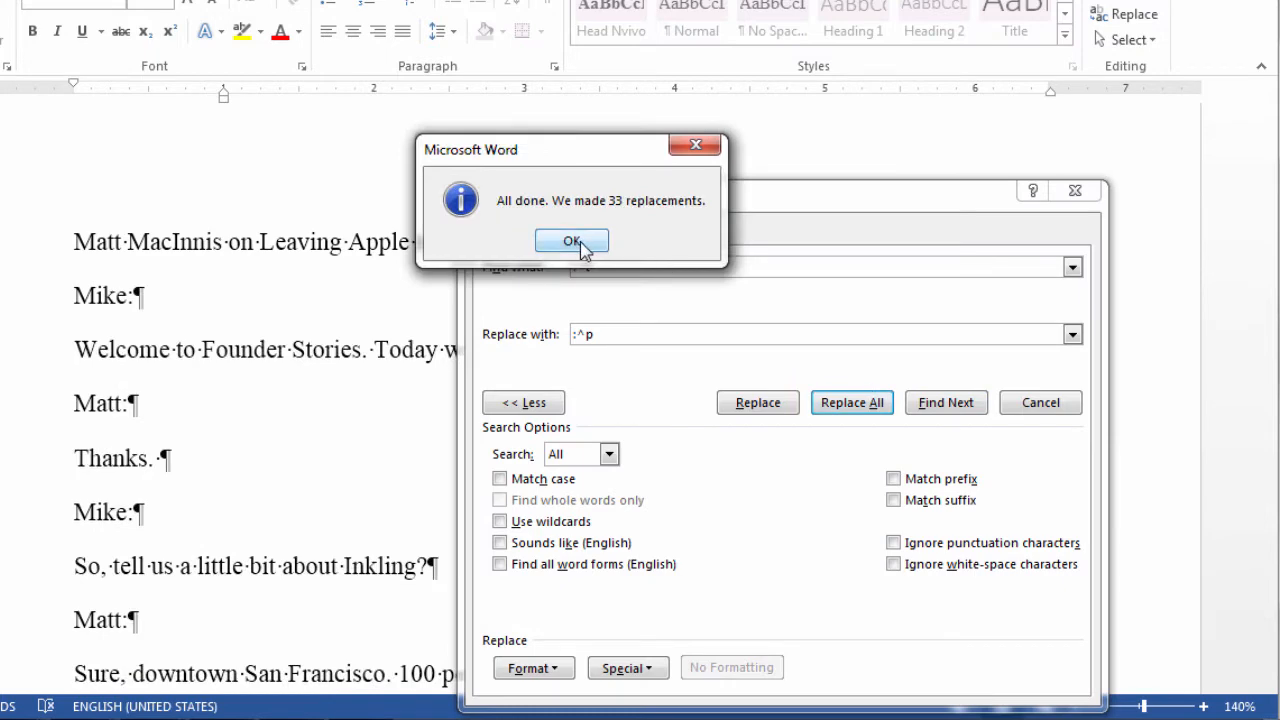
pyautogui.click(572, 240)
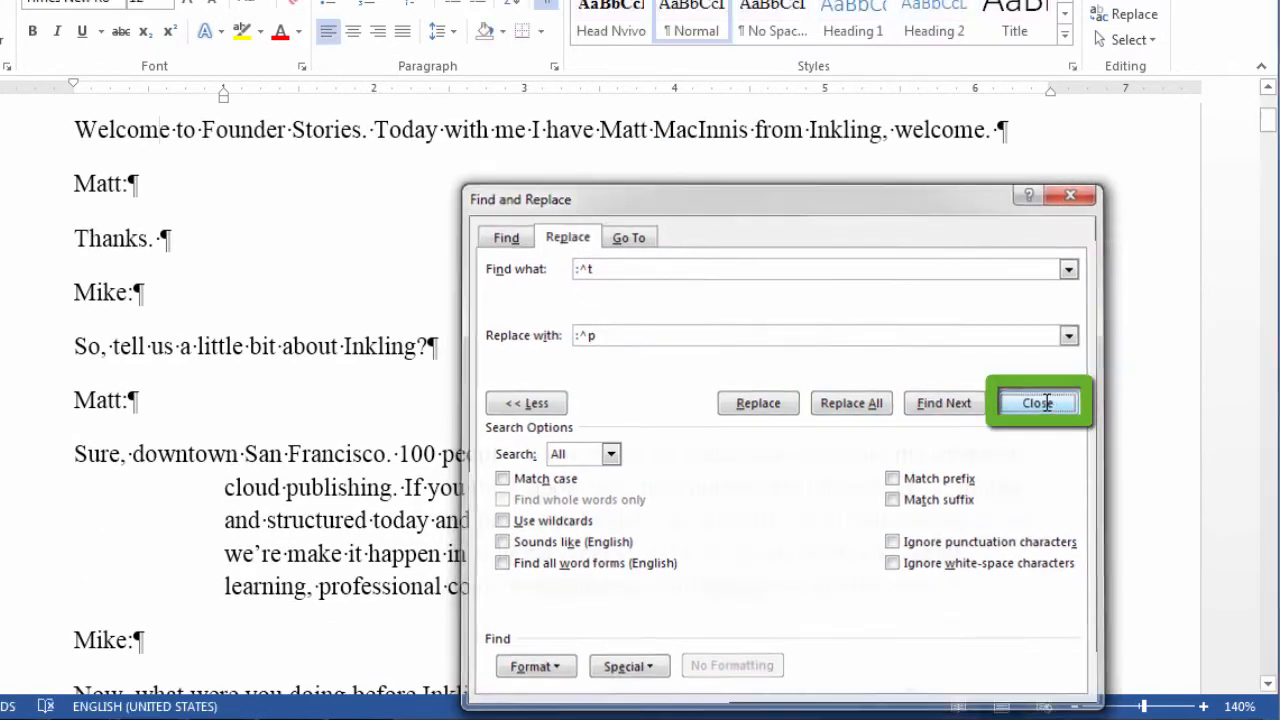
# Close Find and Replace and select all paragraphs to clear the hanging indent
pyautogui.click(1040, 403)
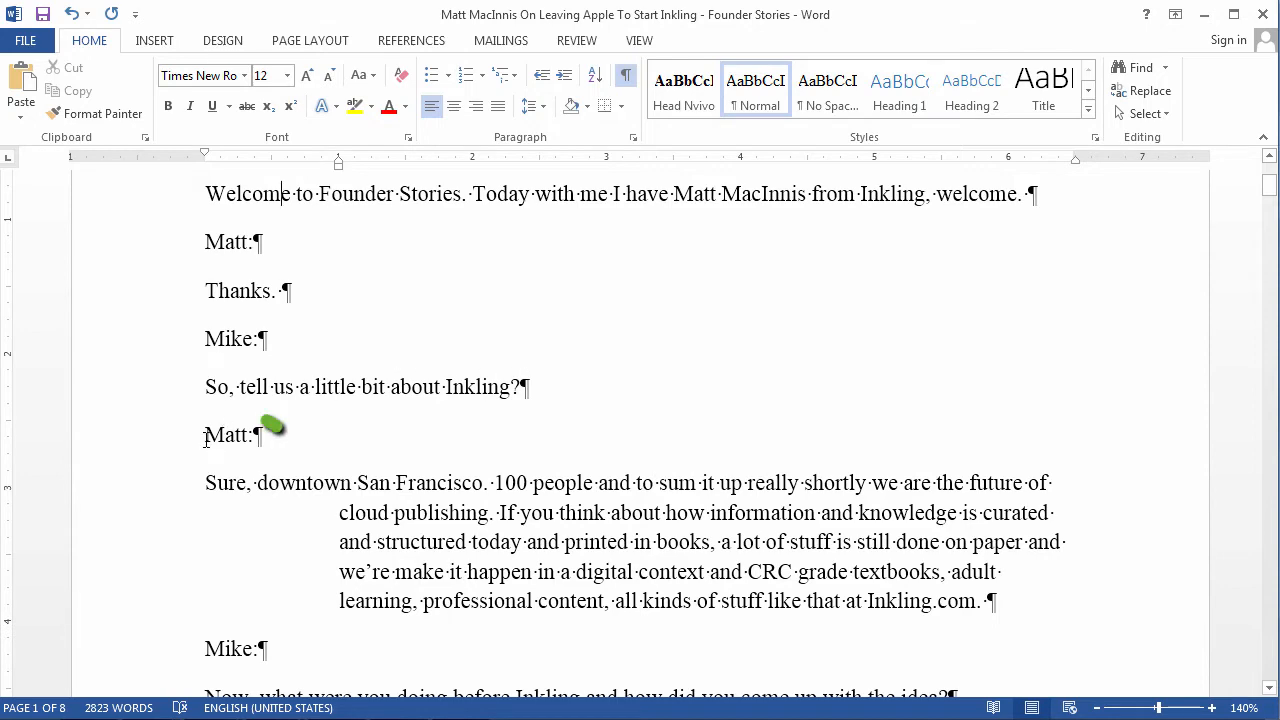
pyautogui.doubleClick(228, 435)
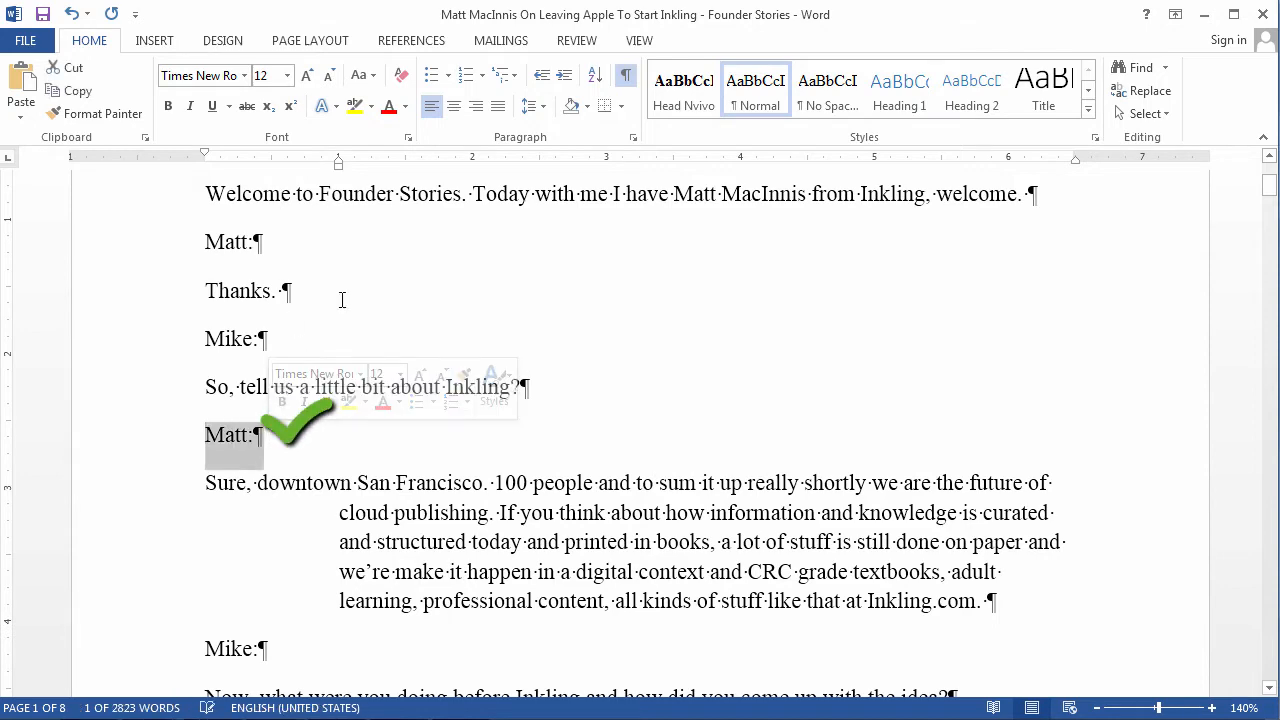
pyautogui.scroll(-3)
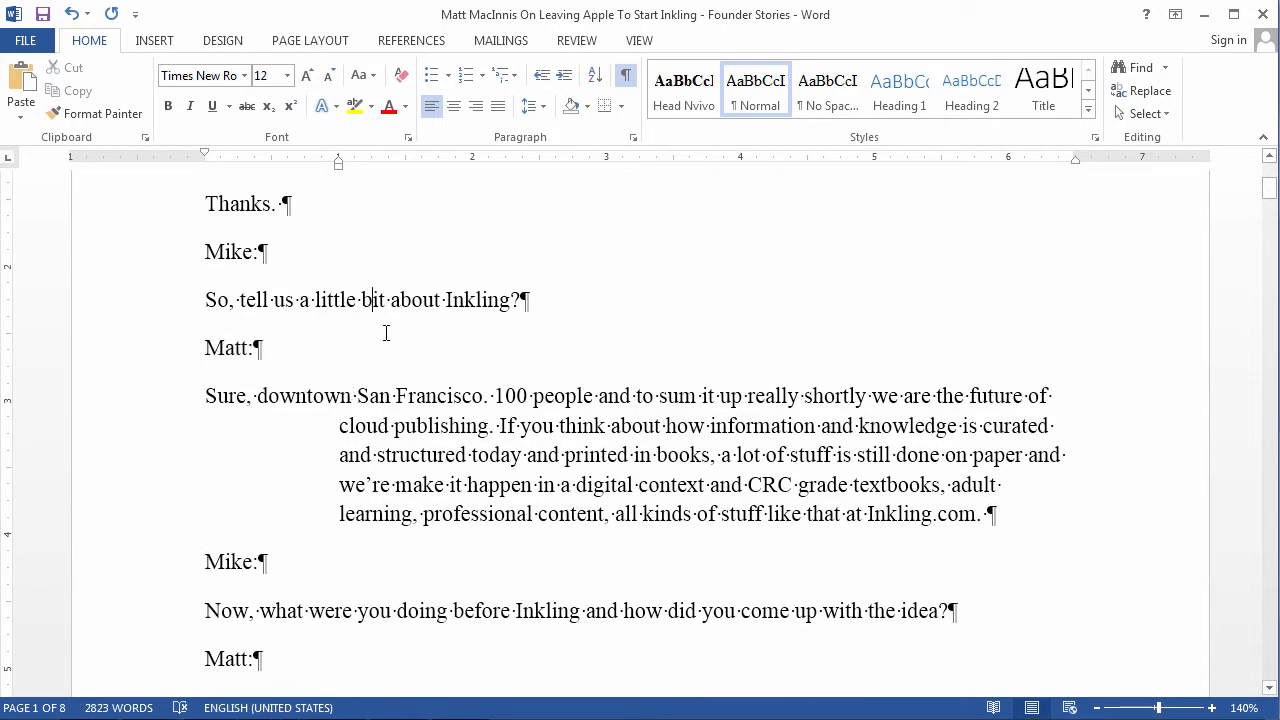
pyautogui.press('ctrl+a')
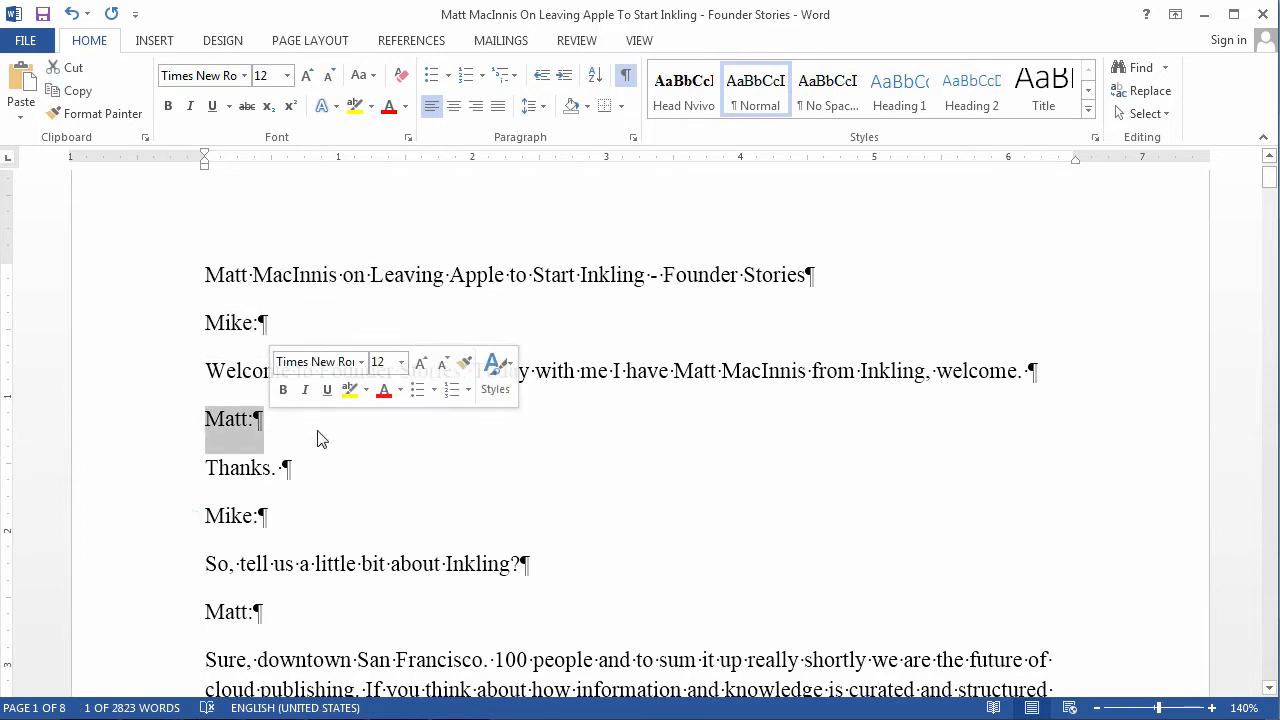
# Try Heading 1 on the speaker names, then undo it
pyautogui.click(837, 100)
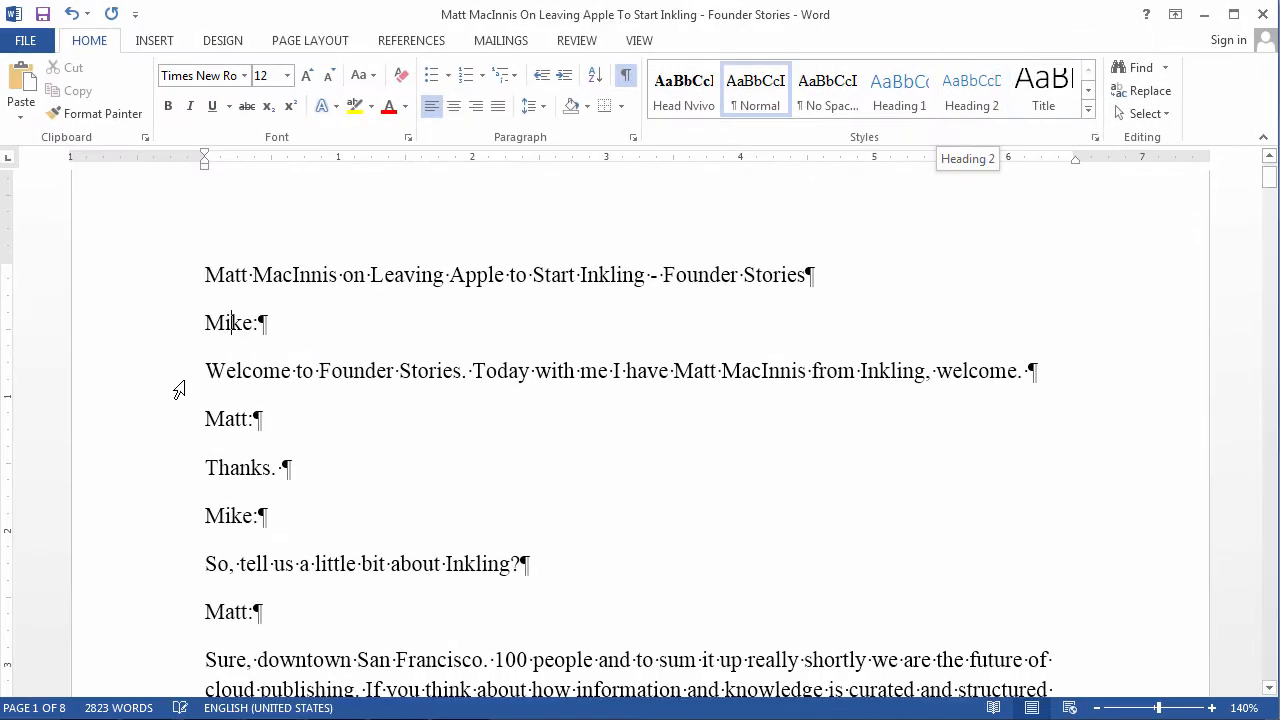
pyautogui.click(899, 90)
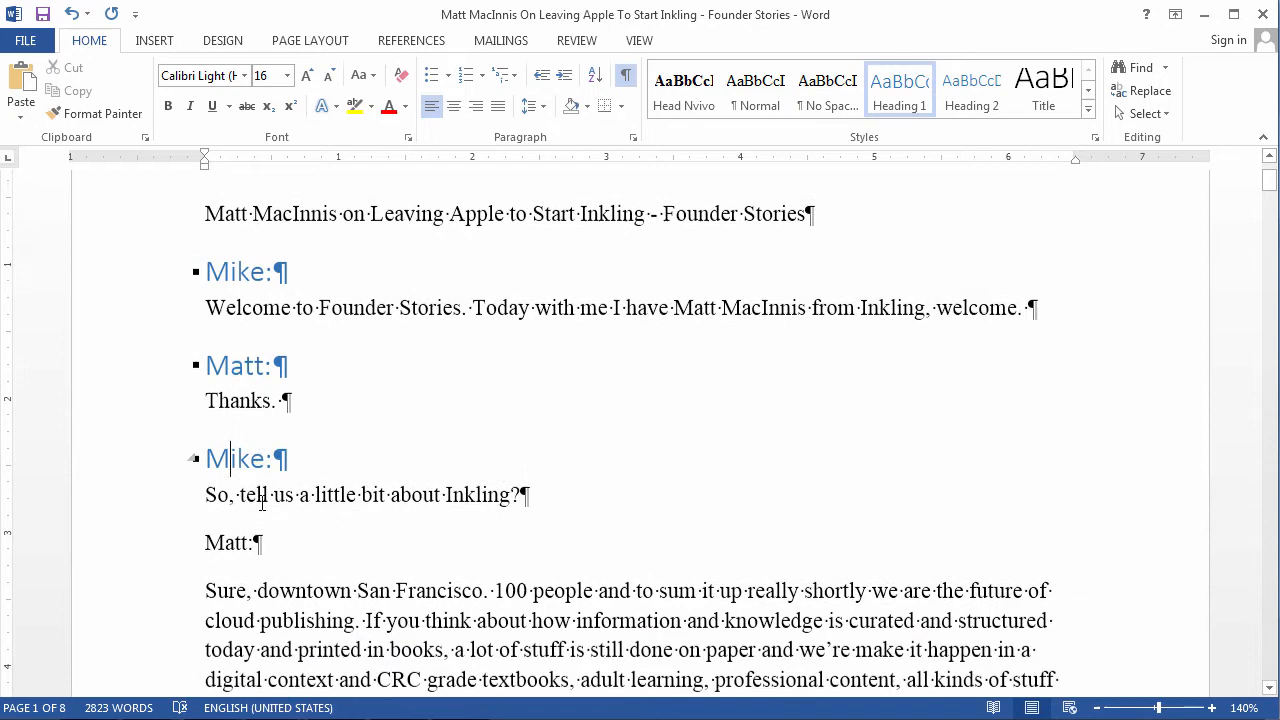
pyautogui.scroll(-3)
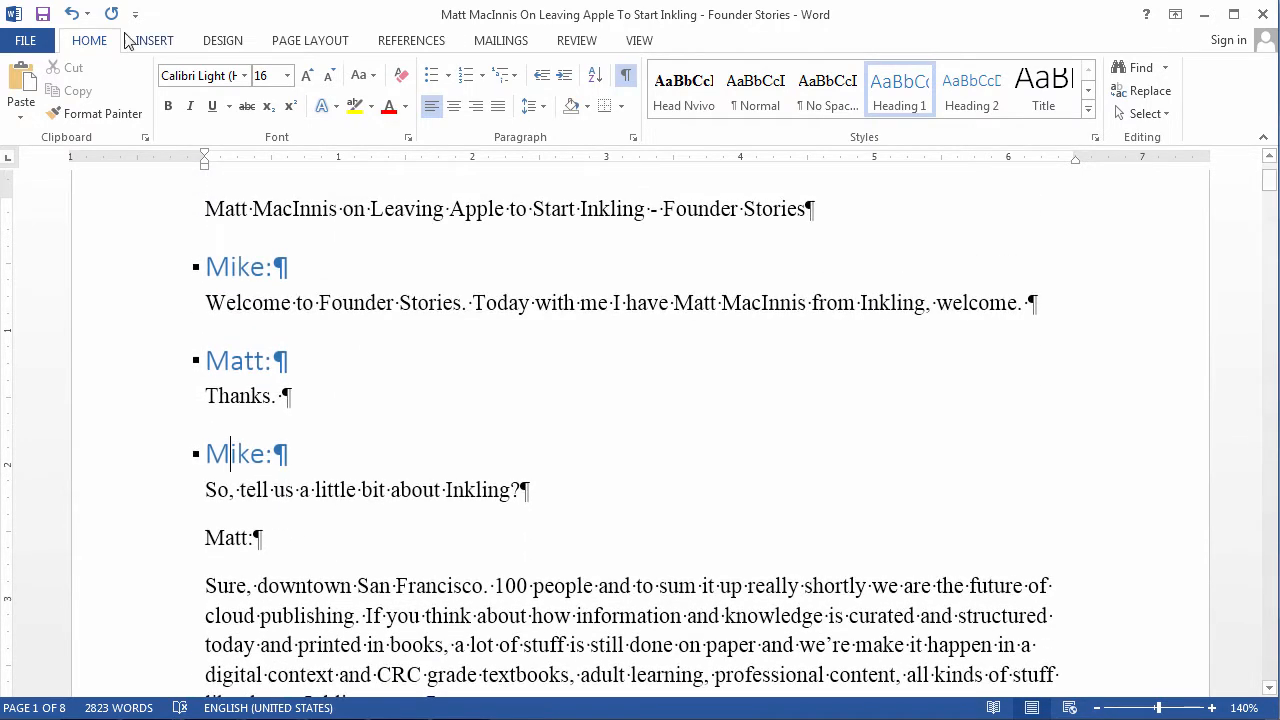
pyautogui.click(72, 13)
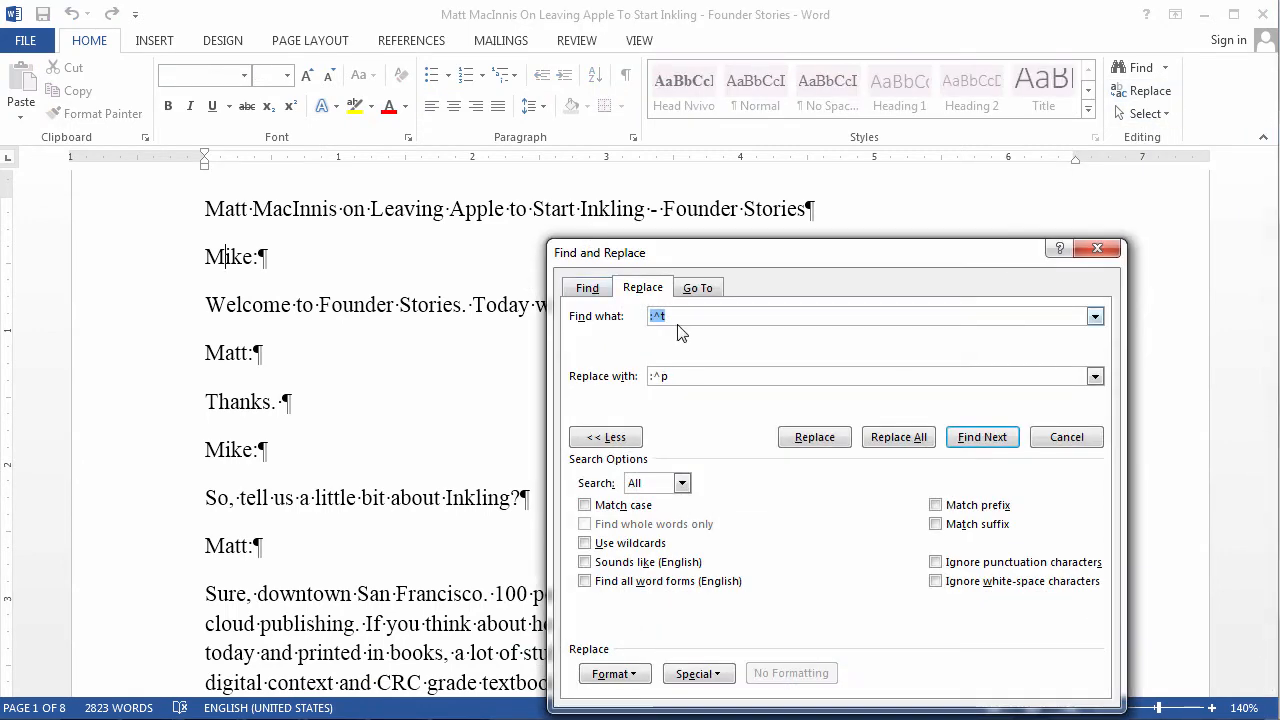
# Search for 'Mike:', expand More options, and open Format for the replacement text
pyautogui.write('Mike:')
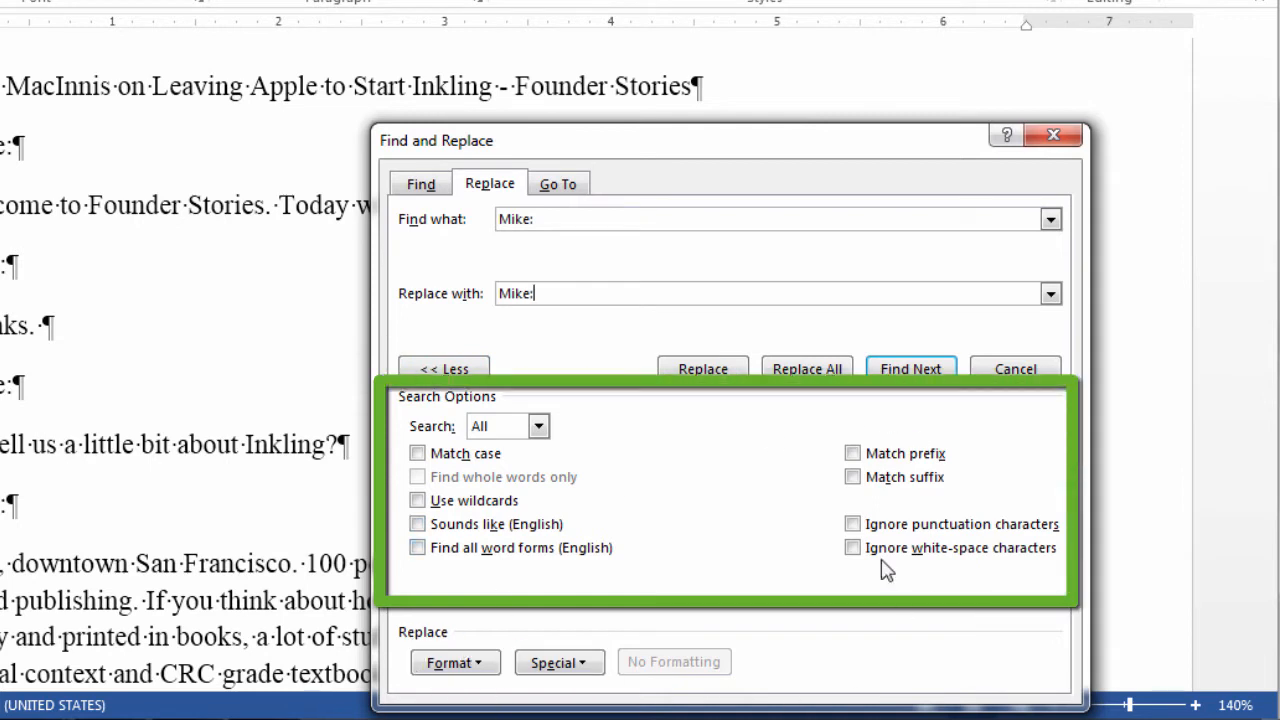
pyautogui.click(443, 368)
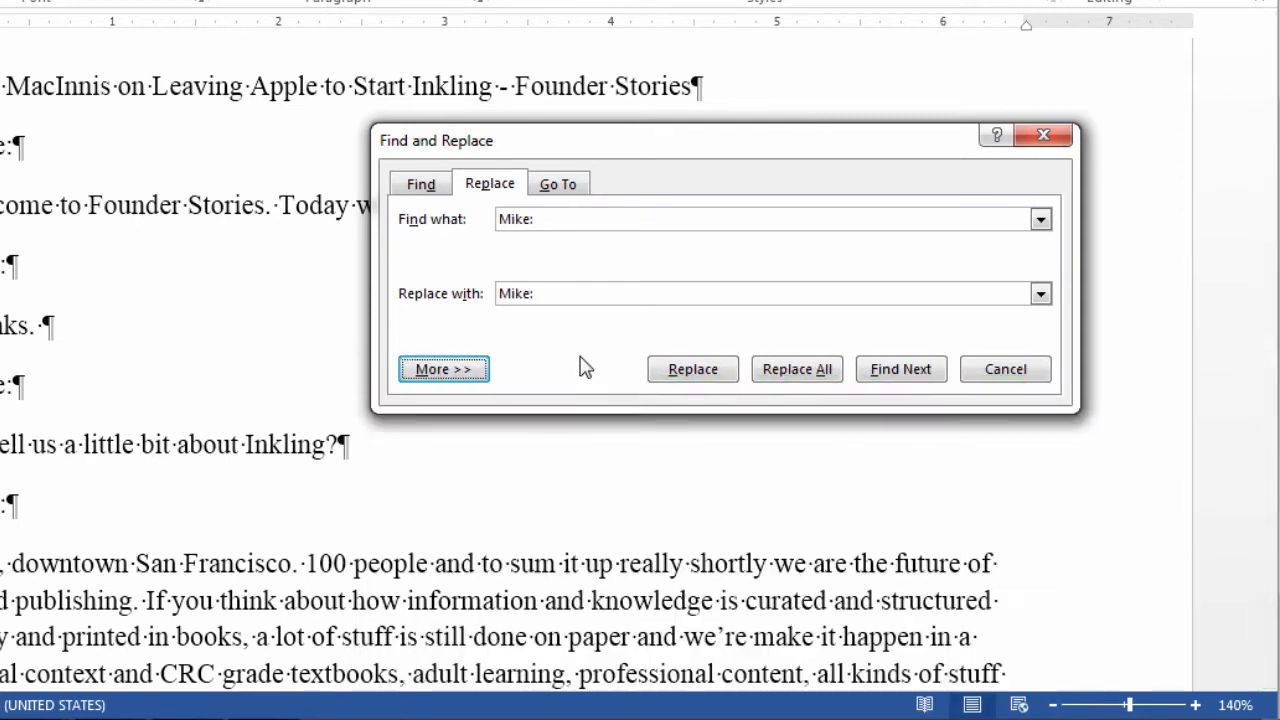
pyautogui.moveTo(508, 375)
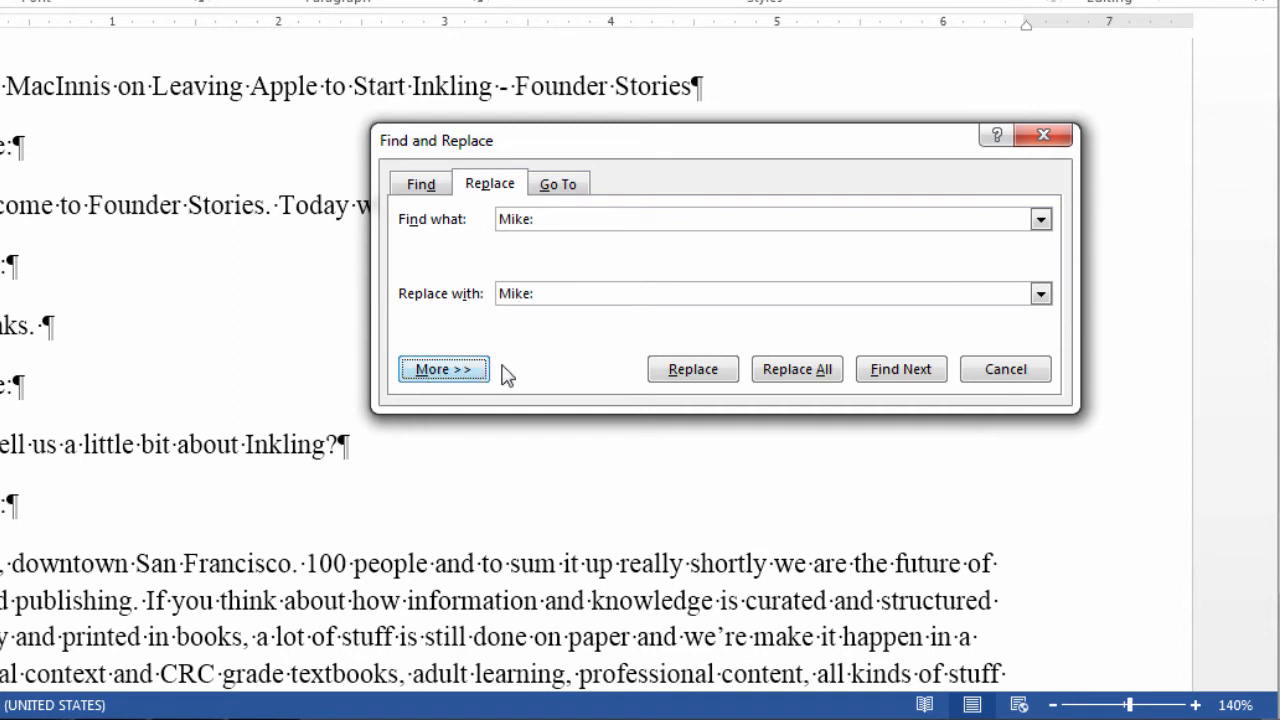
pyautogui.moveTo(630, 263)
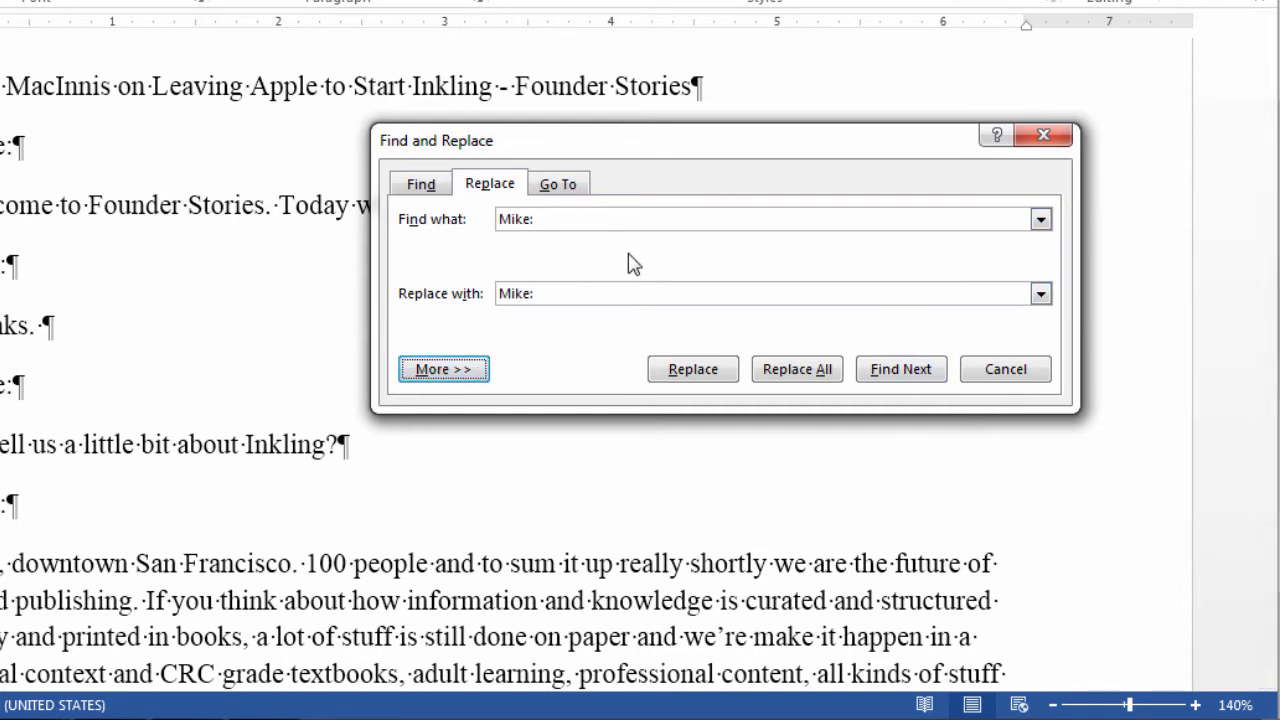
pyautogui.moveTo(492, 320)
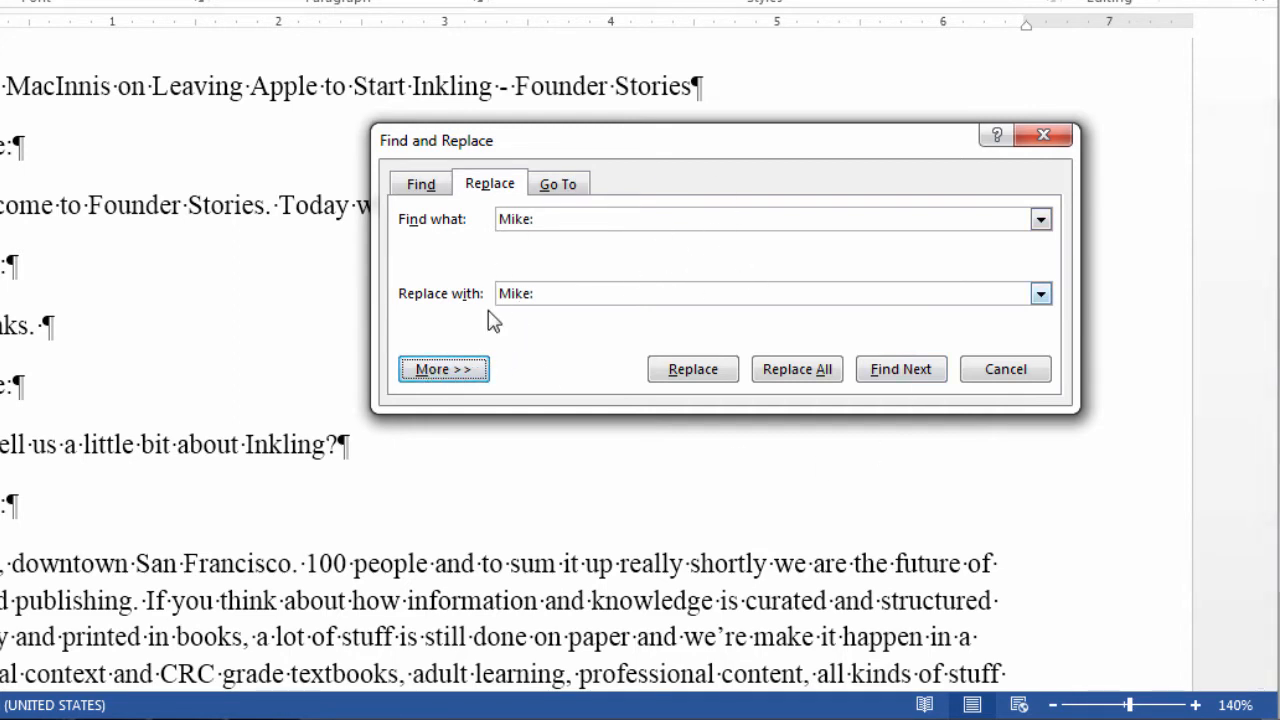
pyautogui.click(443, 369)
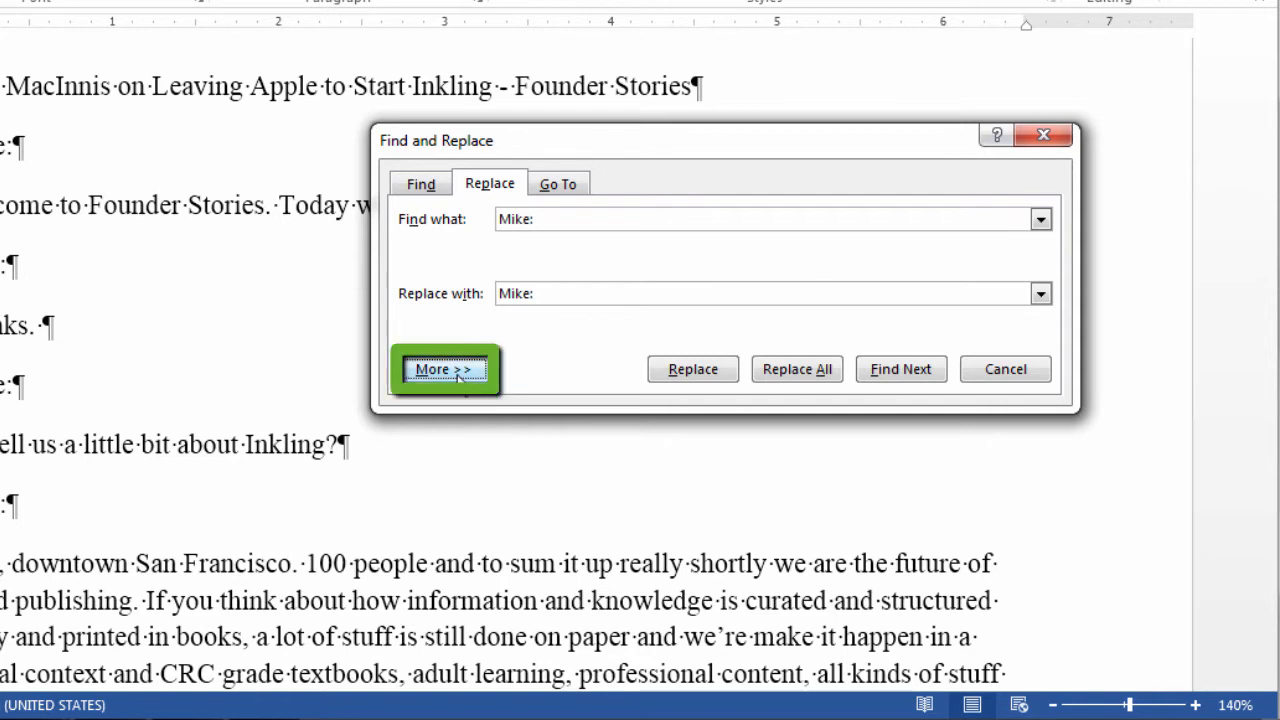
pyautogui.click(443, 369)
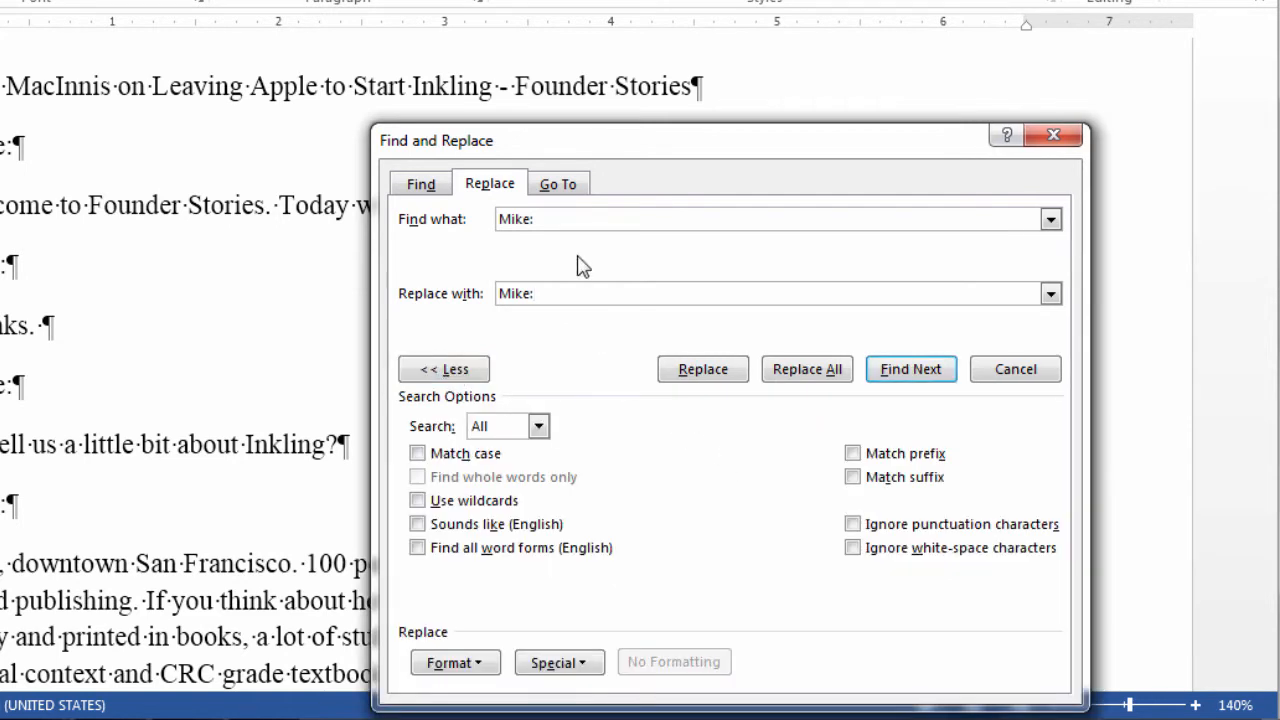
pyautogui.click(556, 219)
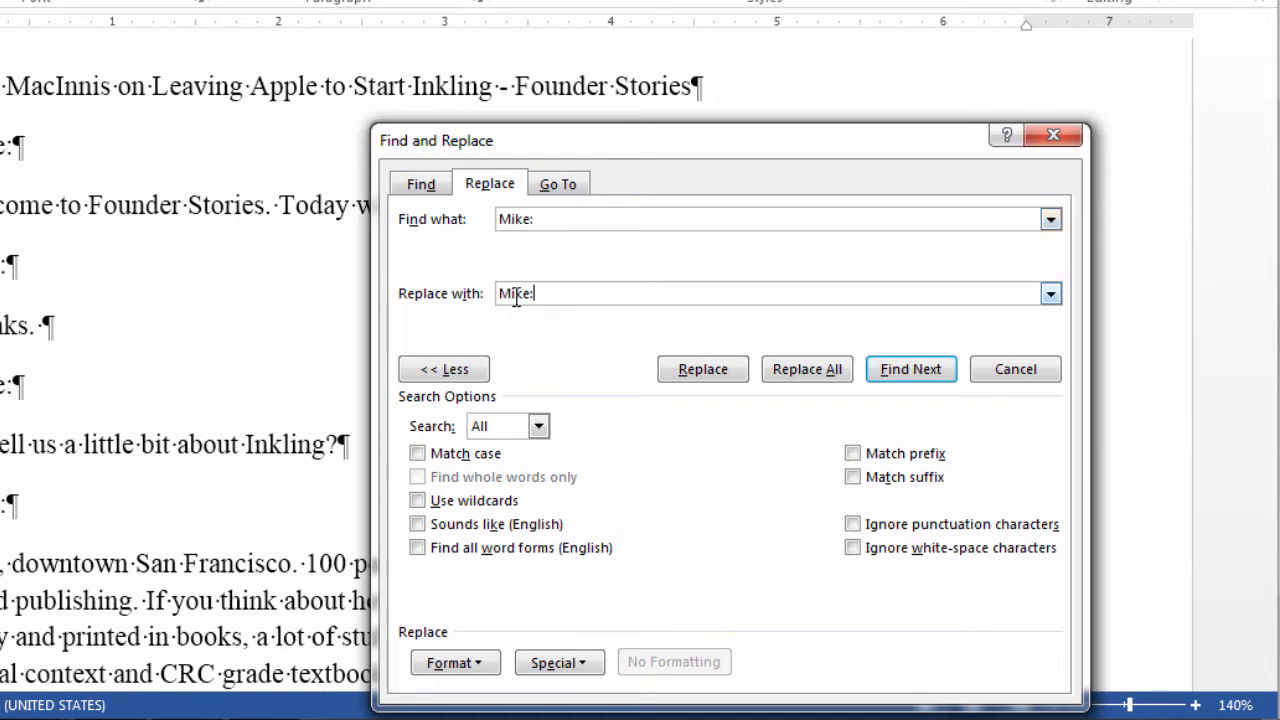
pyautogui.moveTo(533, 440)
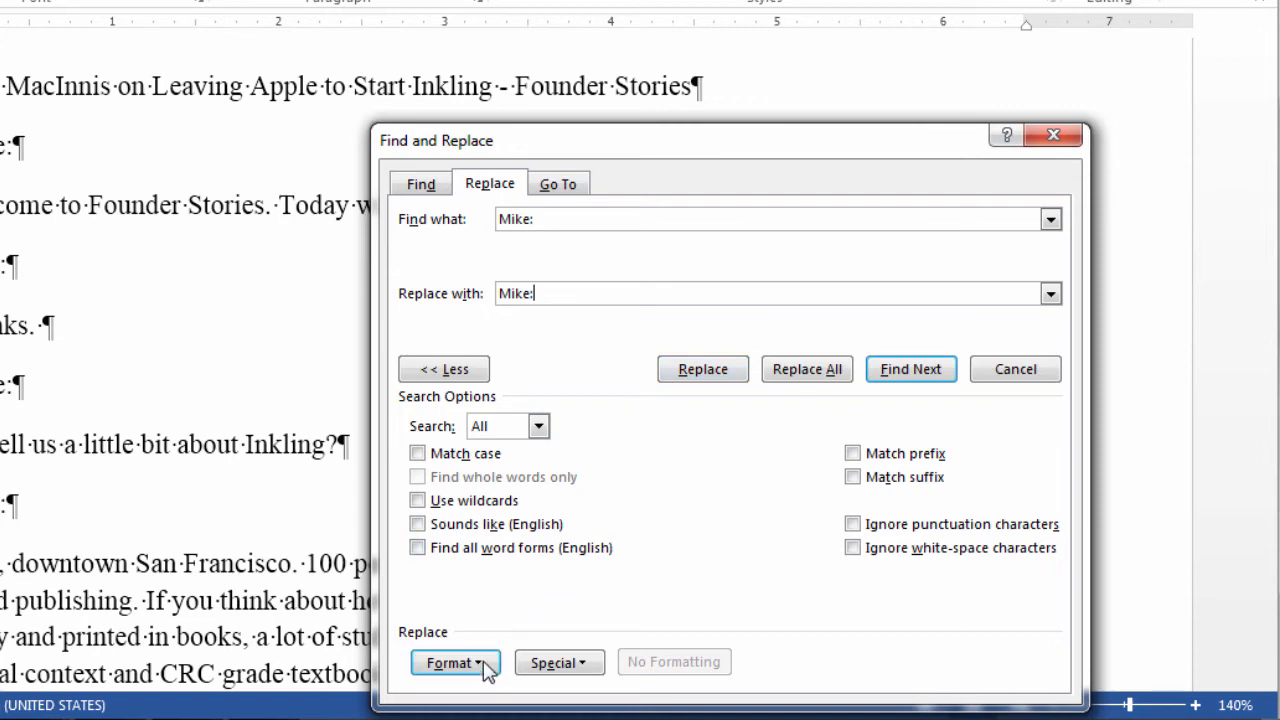
pyautogui.click(450, 662)
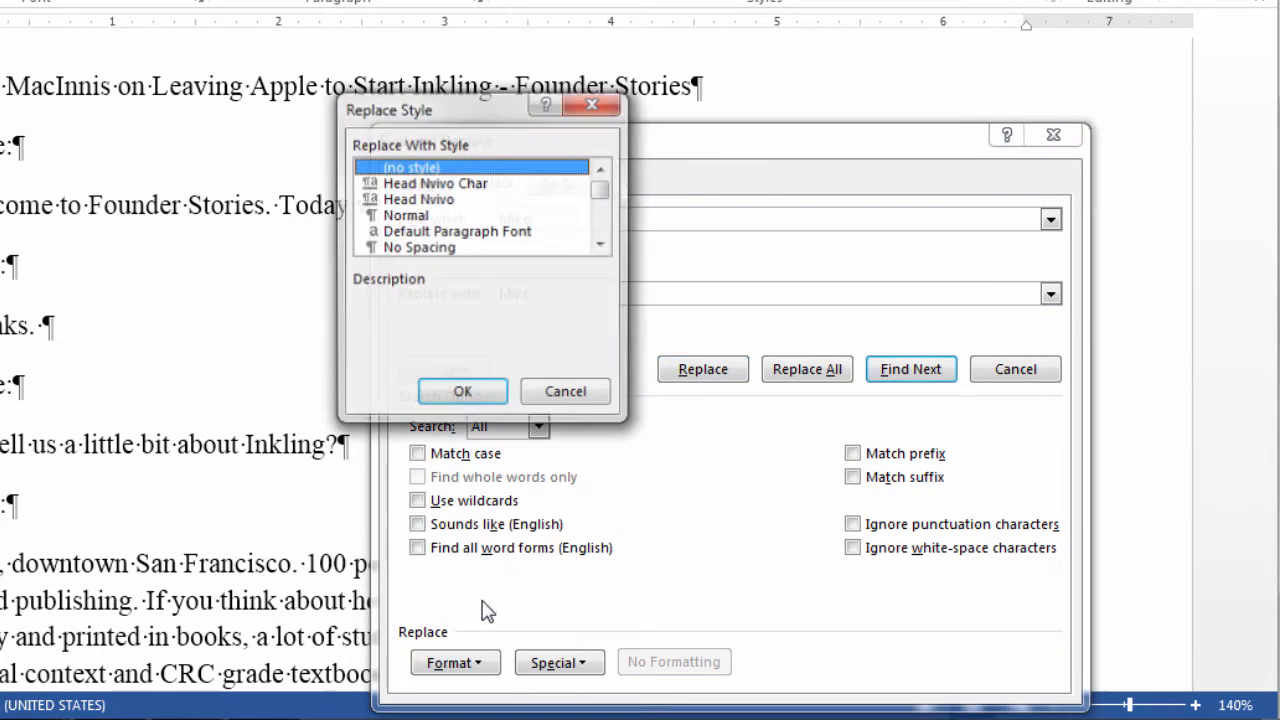
# Give the 'Mike:' replacement the Head Nvivo style and run Replace All
pyautogui.click(599, 247)
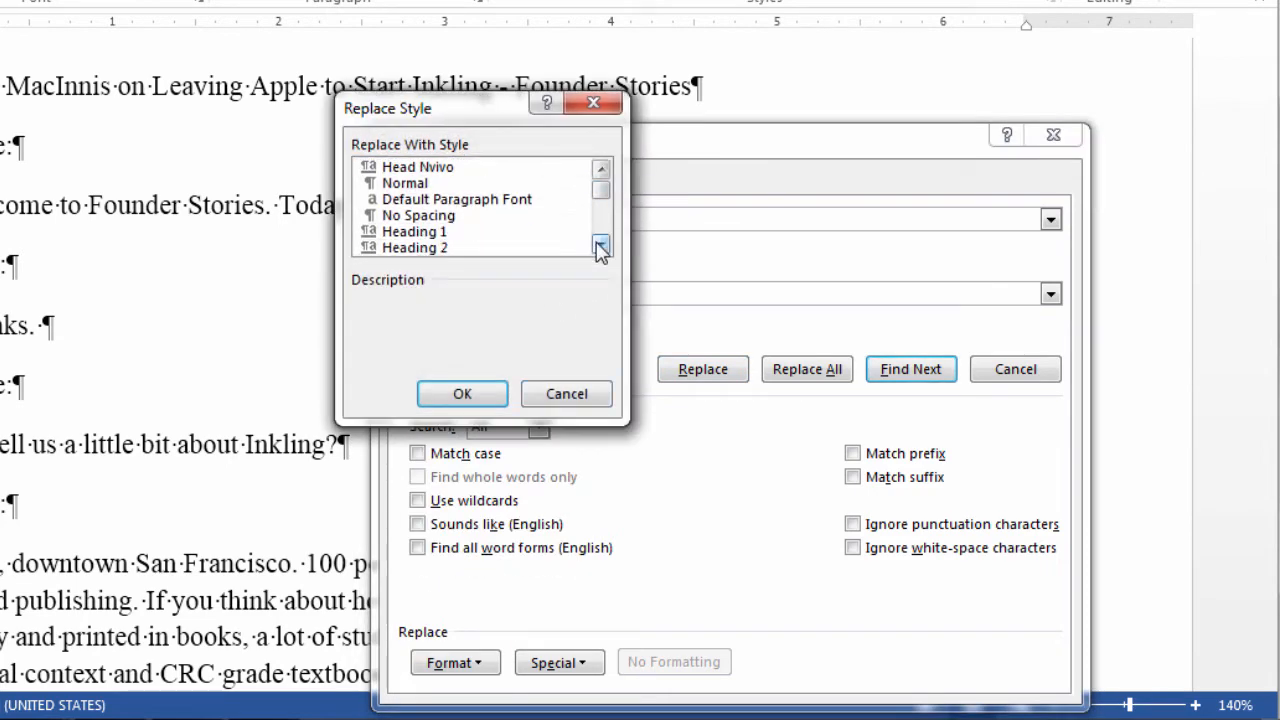
pyautogui.click(600, 246)
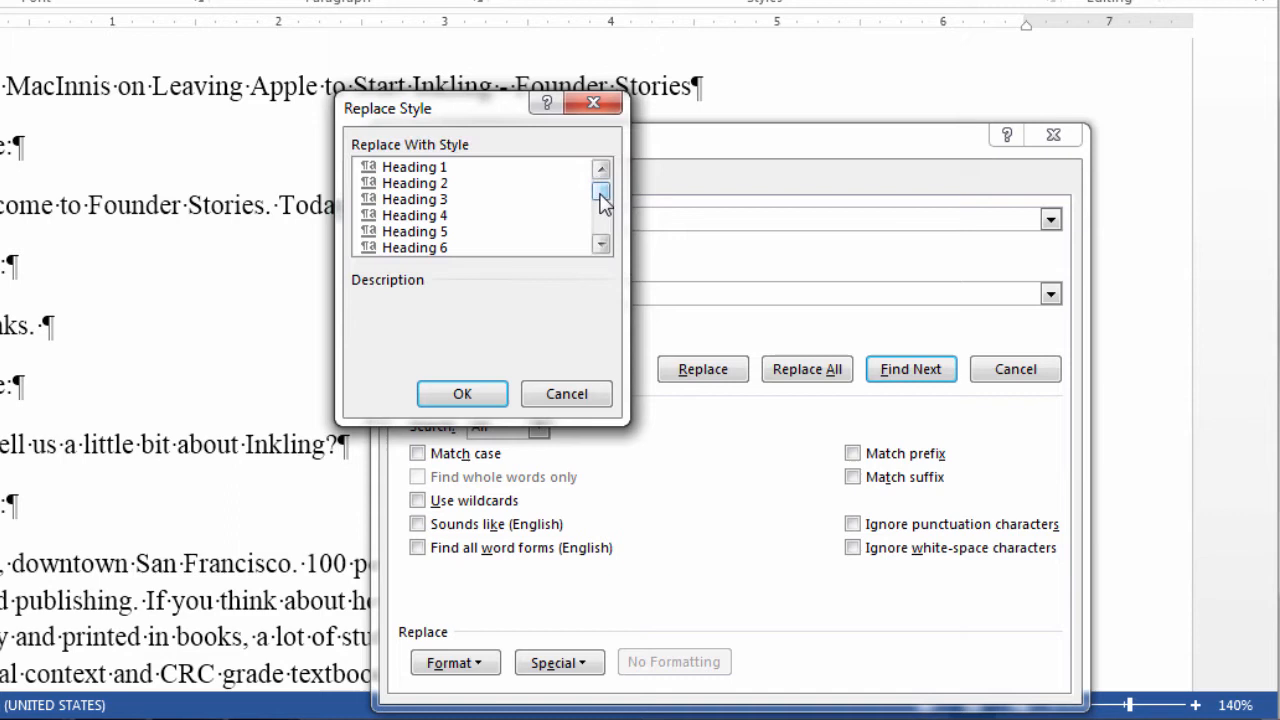
pyautogui.click(600, 192)
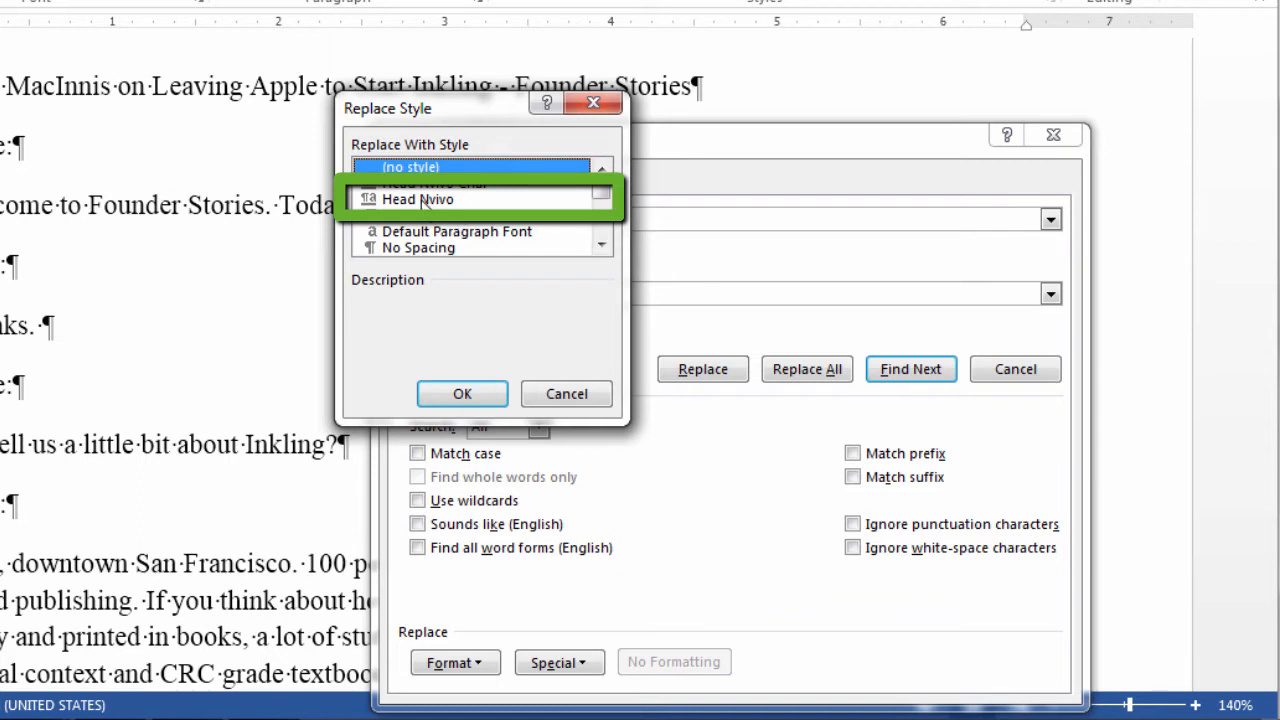
pyautogui.click(417, 199)
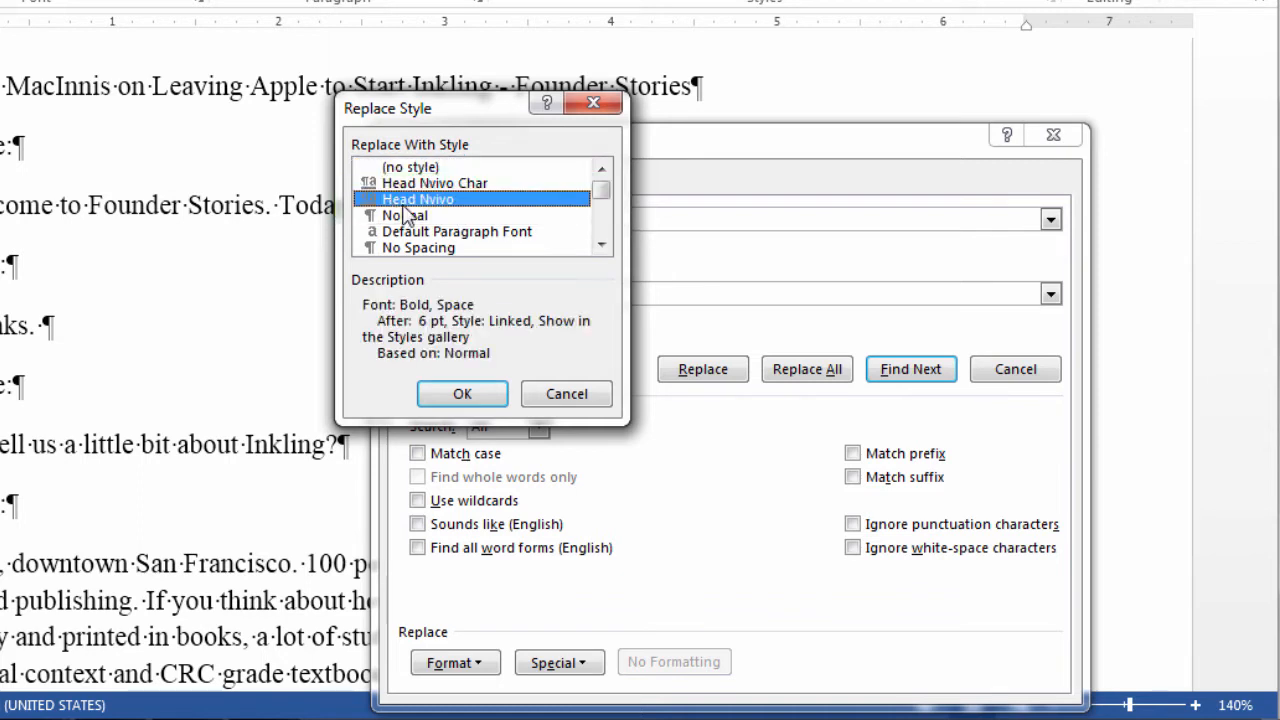
pyautogui.scroll(-3)
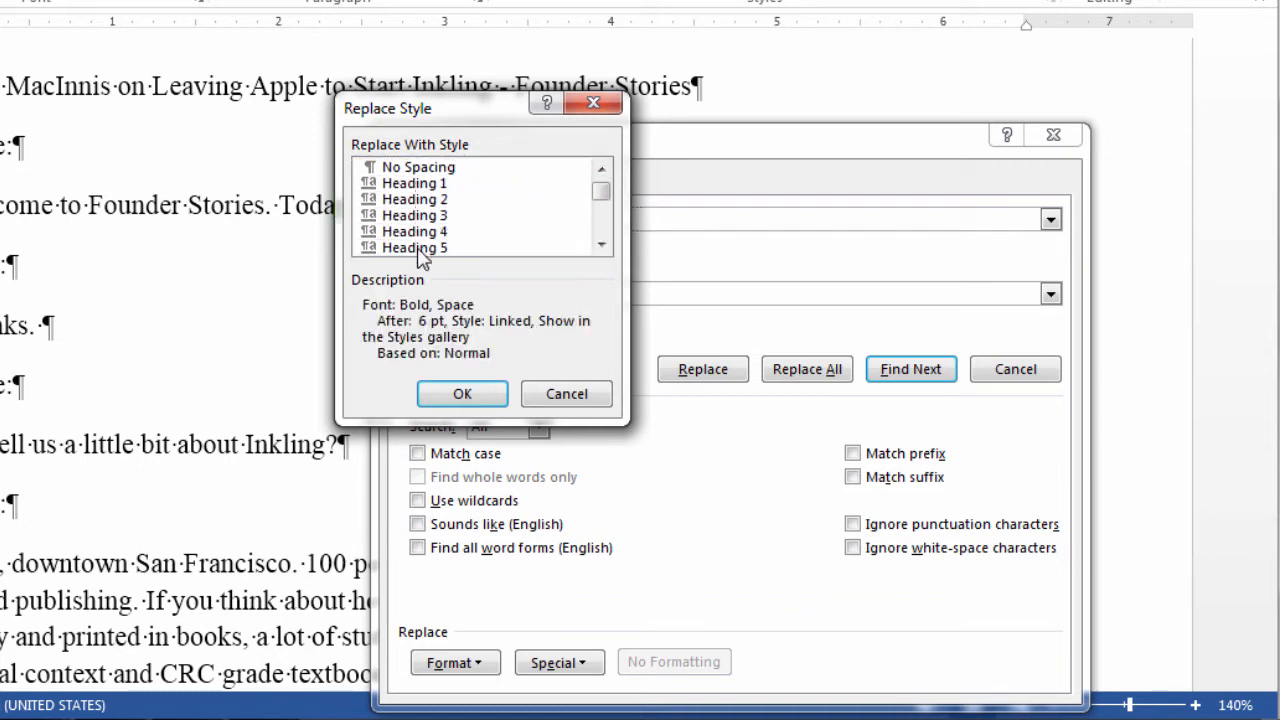
pyautogui.click(602, 168)
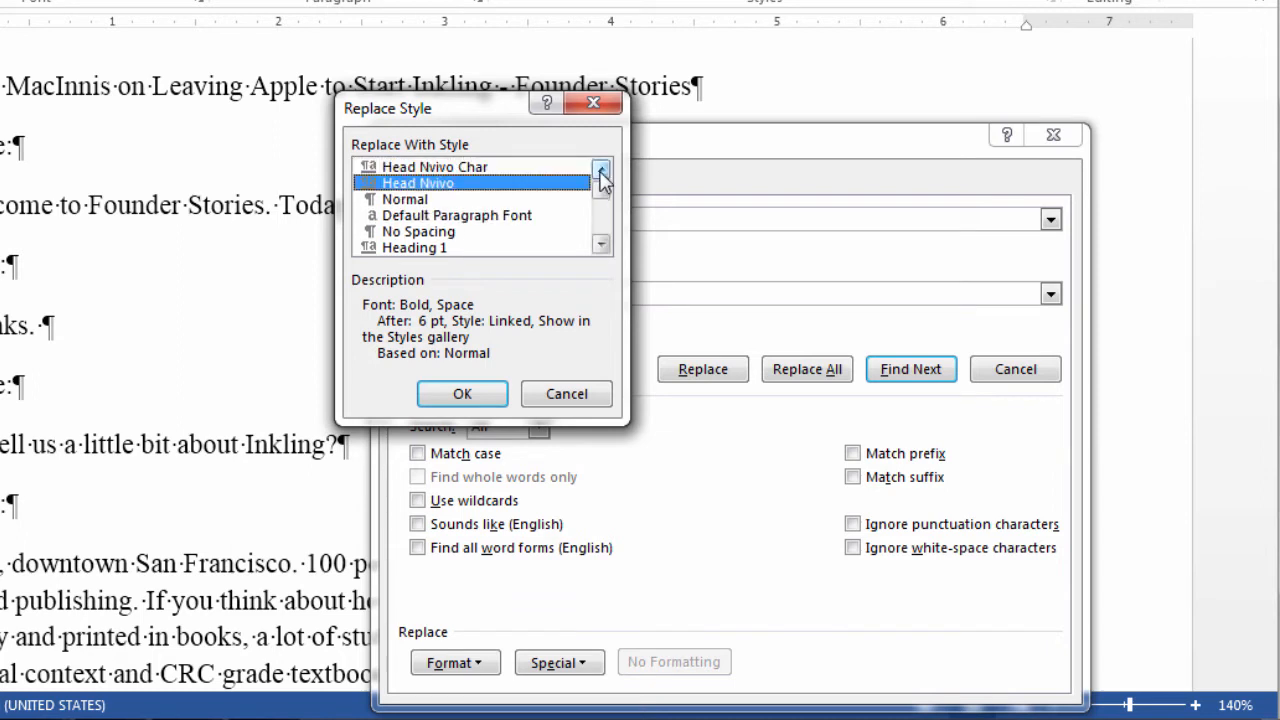
pyautogui.moveTo(462, 198)
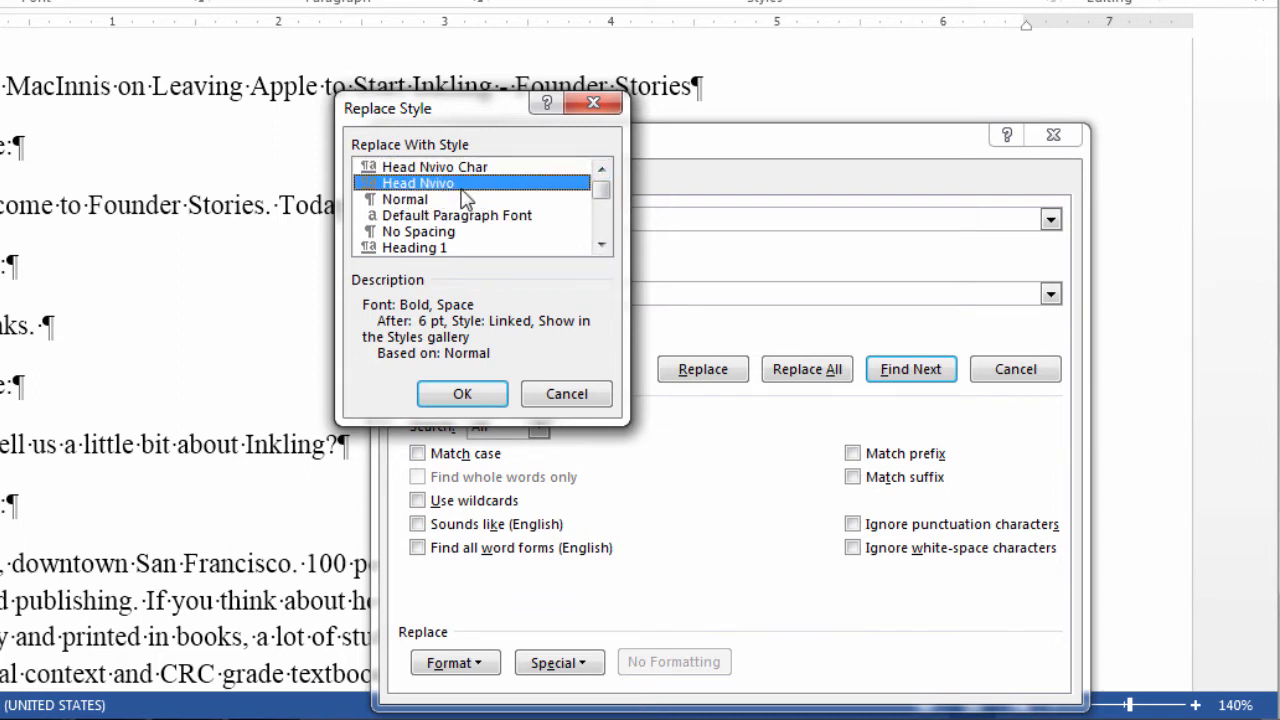
pyautogui.moveTo(460, 200)
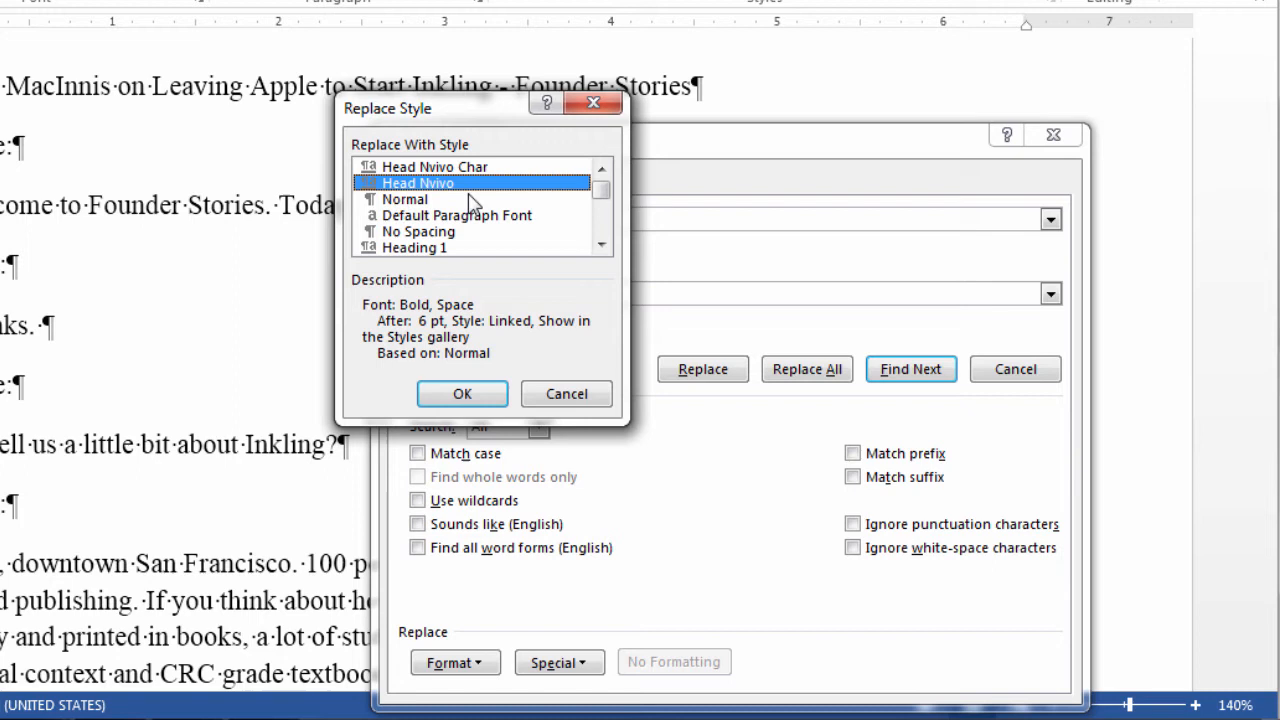
pyautogui.moveTo(502, 217)
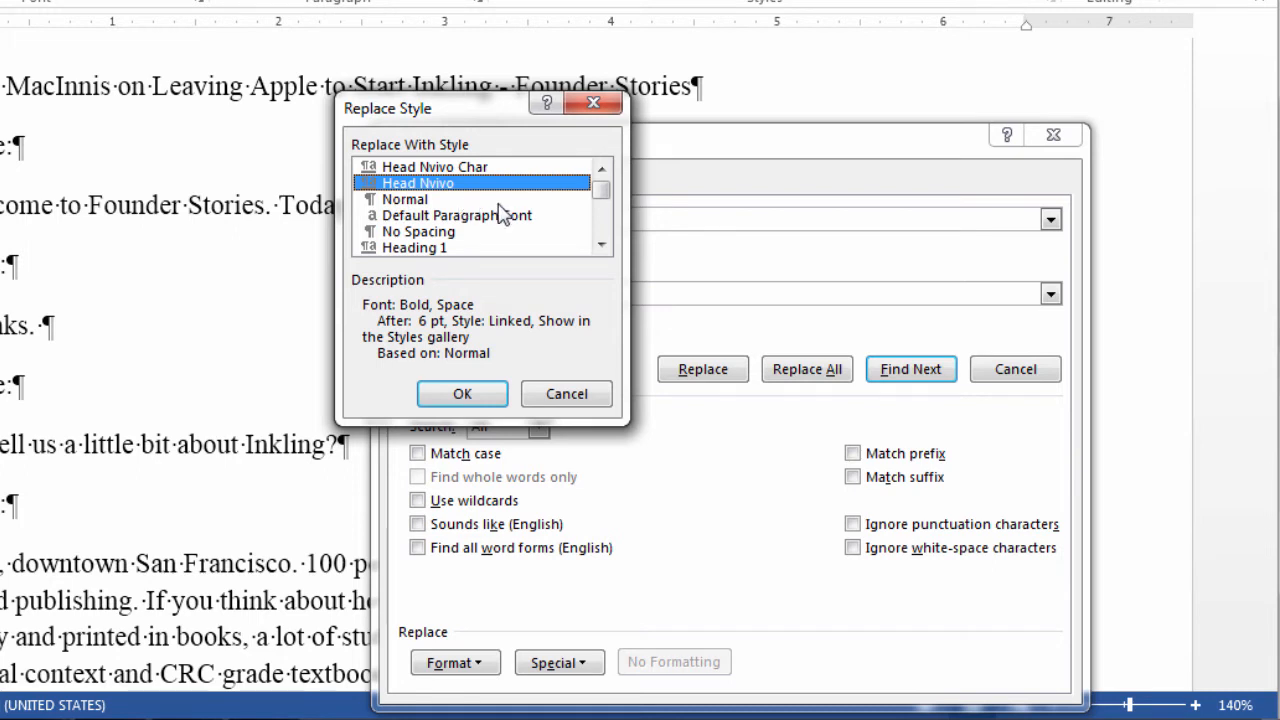
pyautogui.moveTo(477, 198)
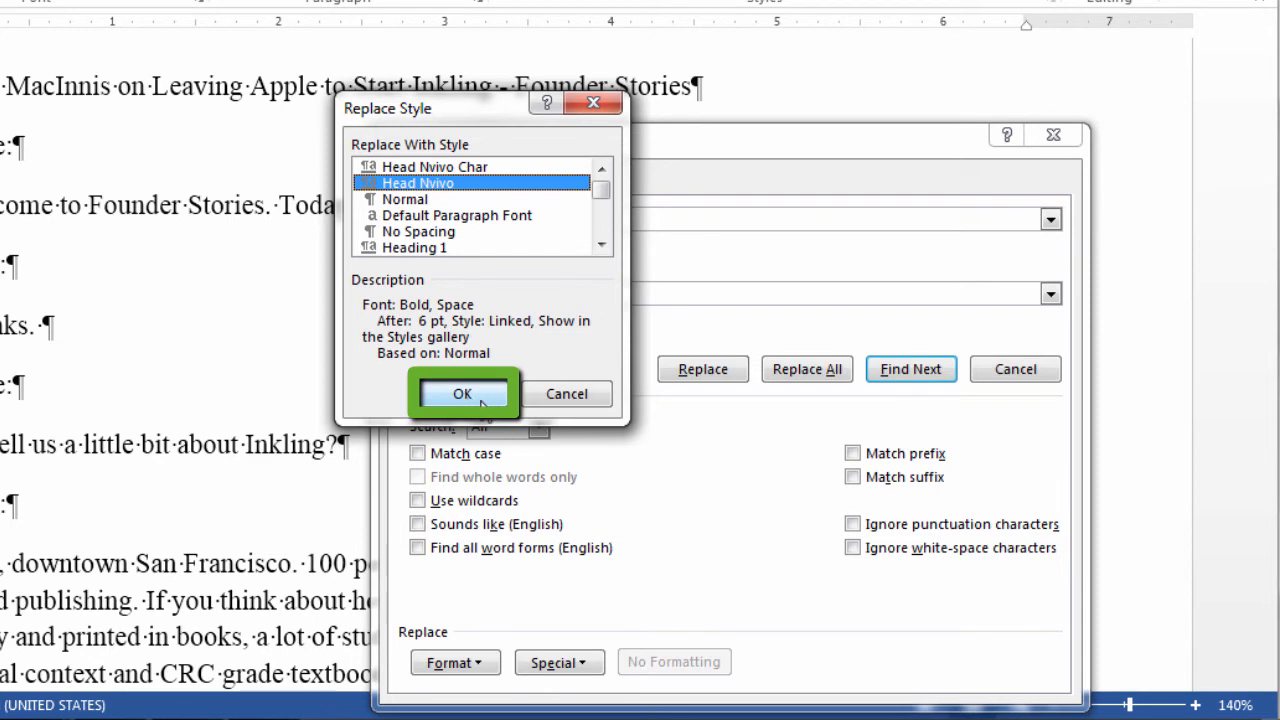
pyautogui.click(462, 394)
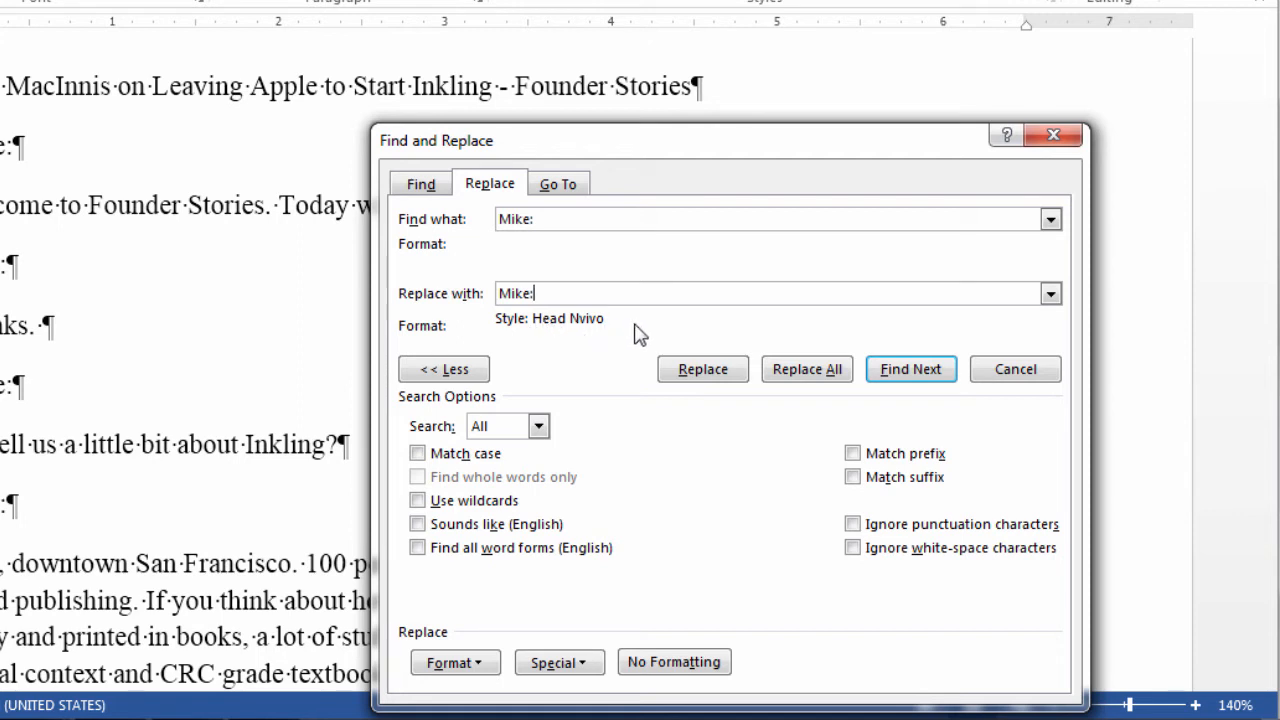
pyautogui.click(807, 369)
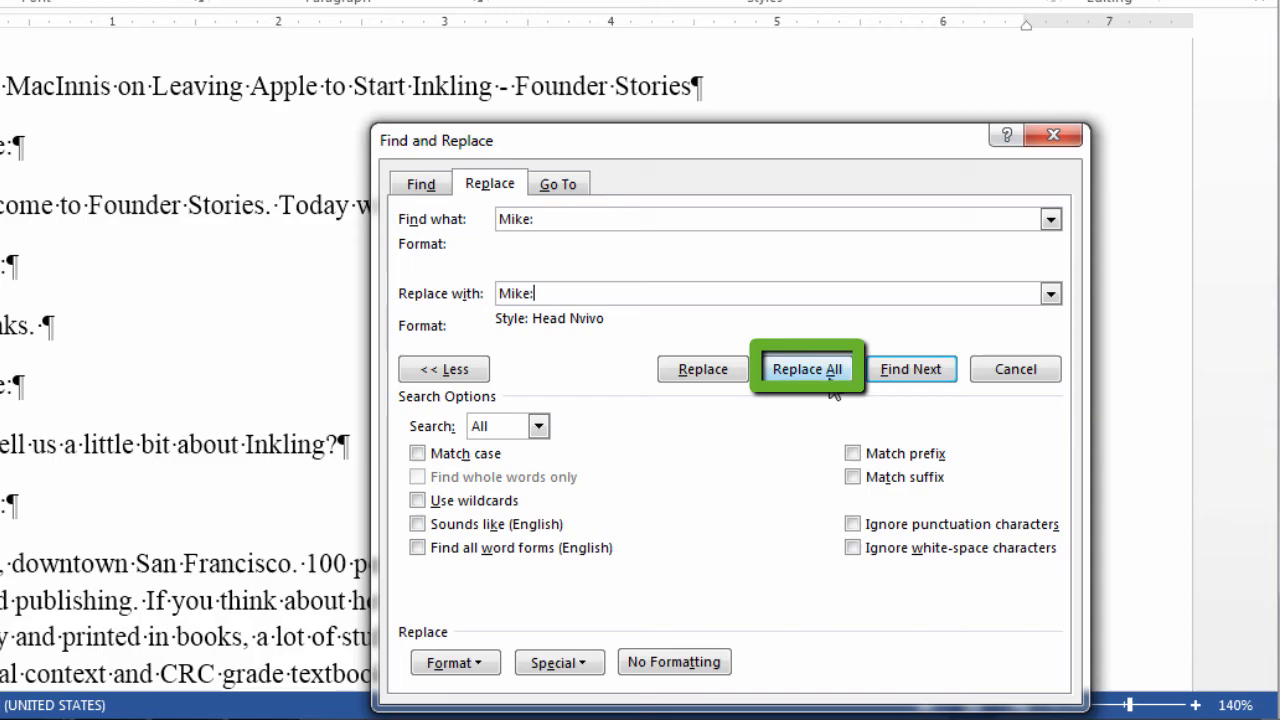
# Dismiss the 17-replacements message and check a Mike: line's style
pyautogui.click(807, 369)
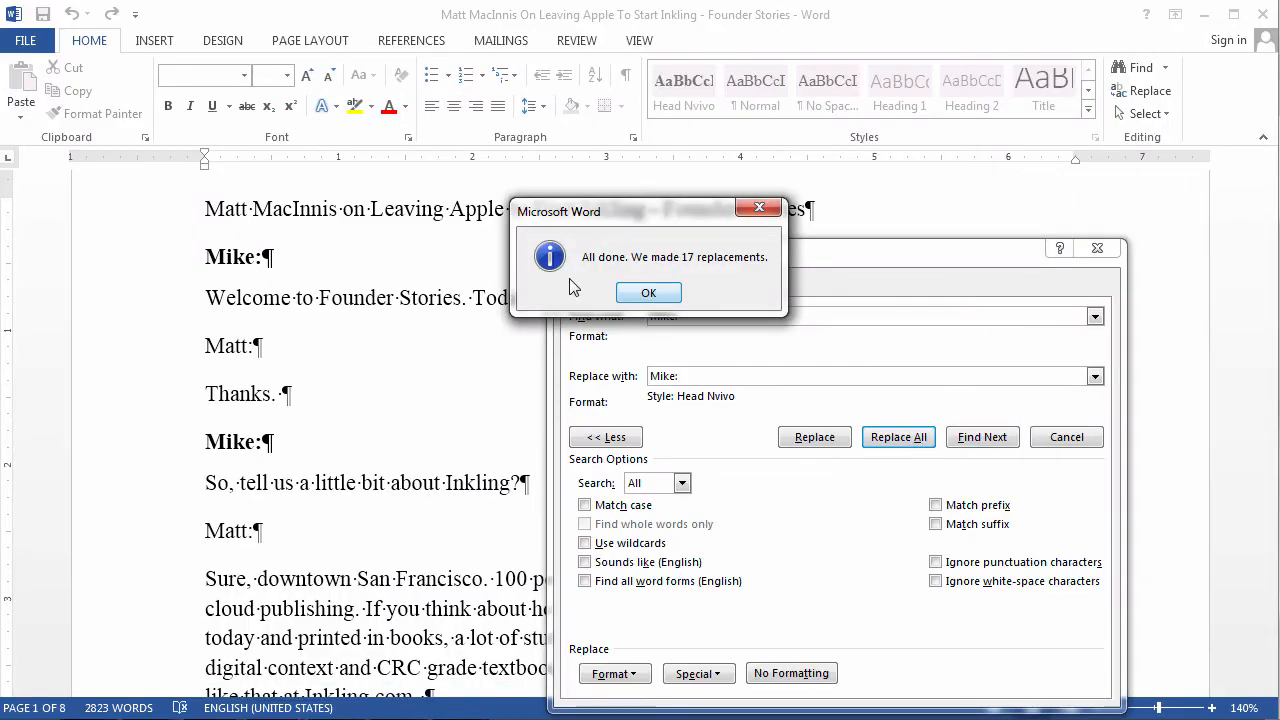
pyautogui.click(648, 292)
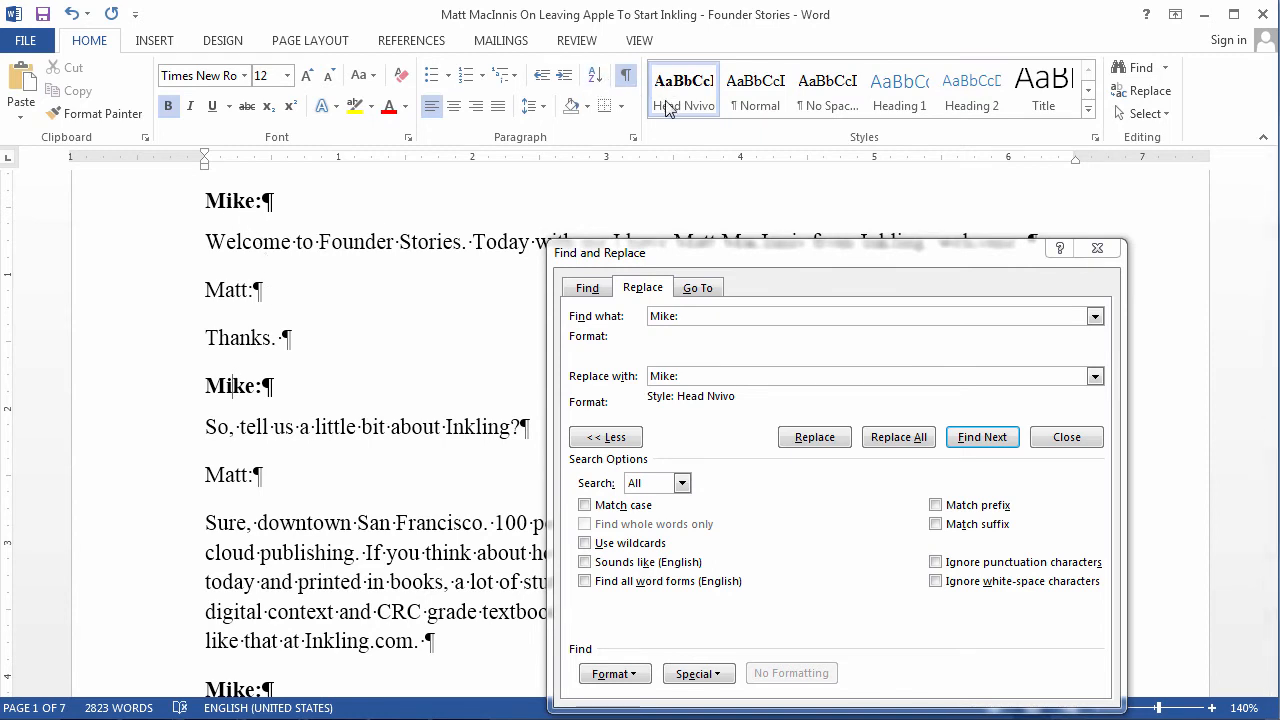
pyautogui.moveTo(690, 110)
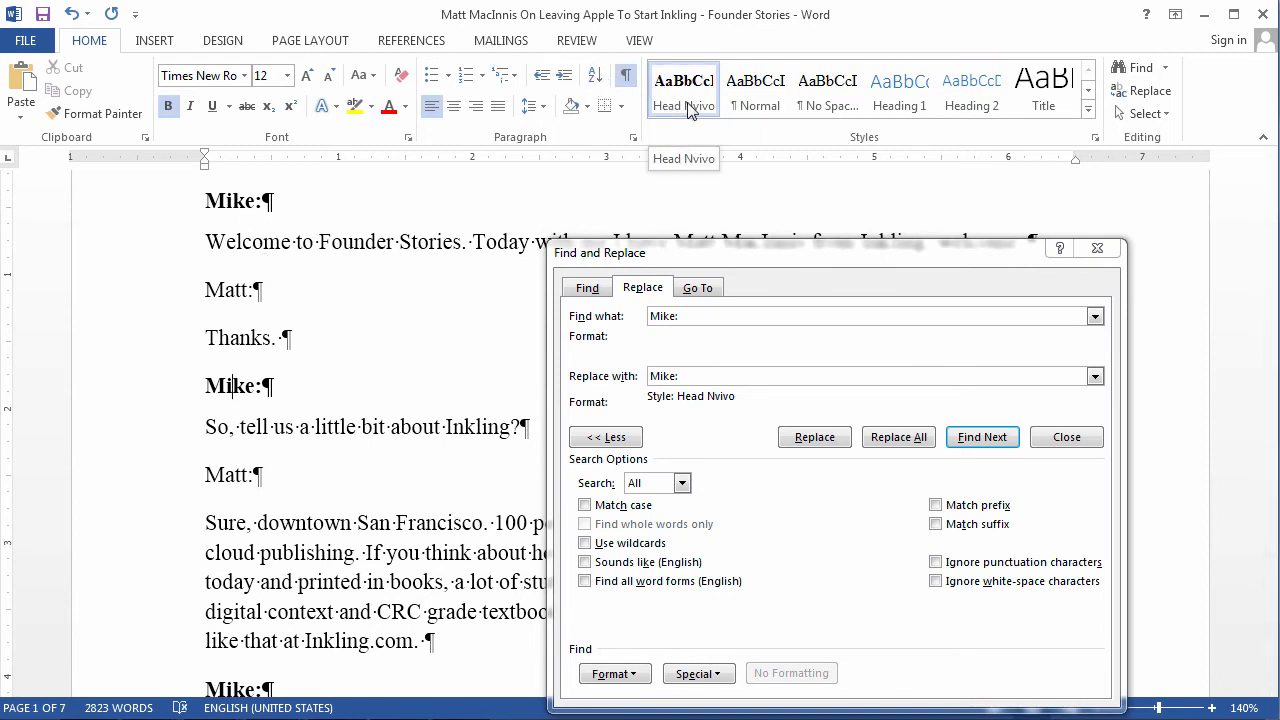
pyautogui.moveTo(386, 362)
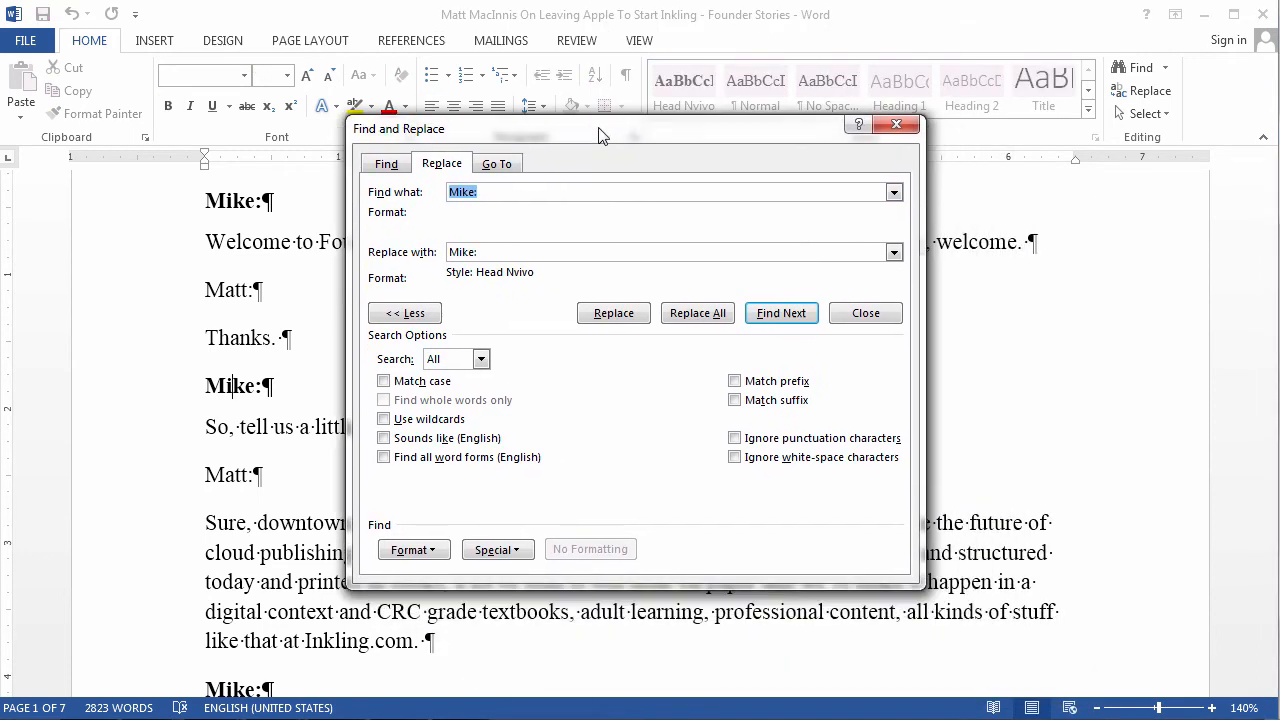
# Change the search to 'Matt:' and restyle all 16 Matt: lines with Head Nvivo
pyautogui.moveTo(600, 130); pyautogui.dragTo(625, 132)
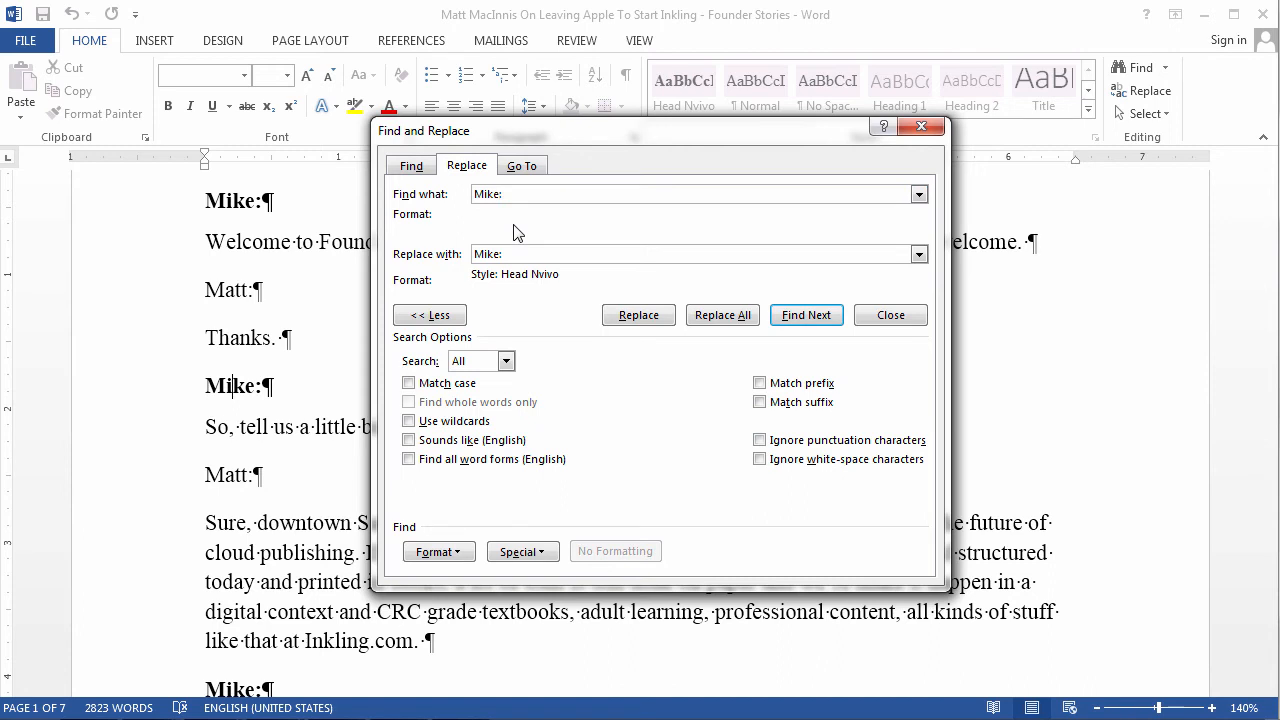
pyautogui.write('Matt')
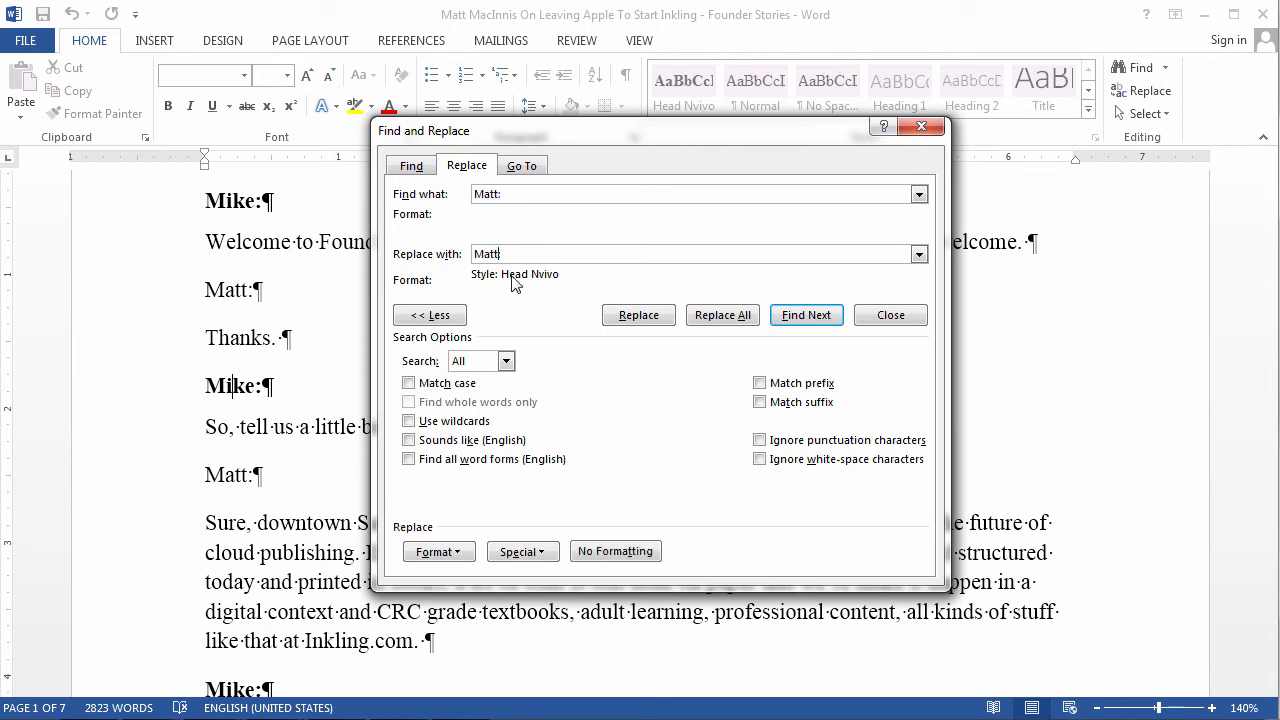
pyautogui.click(722, 315)
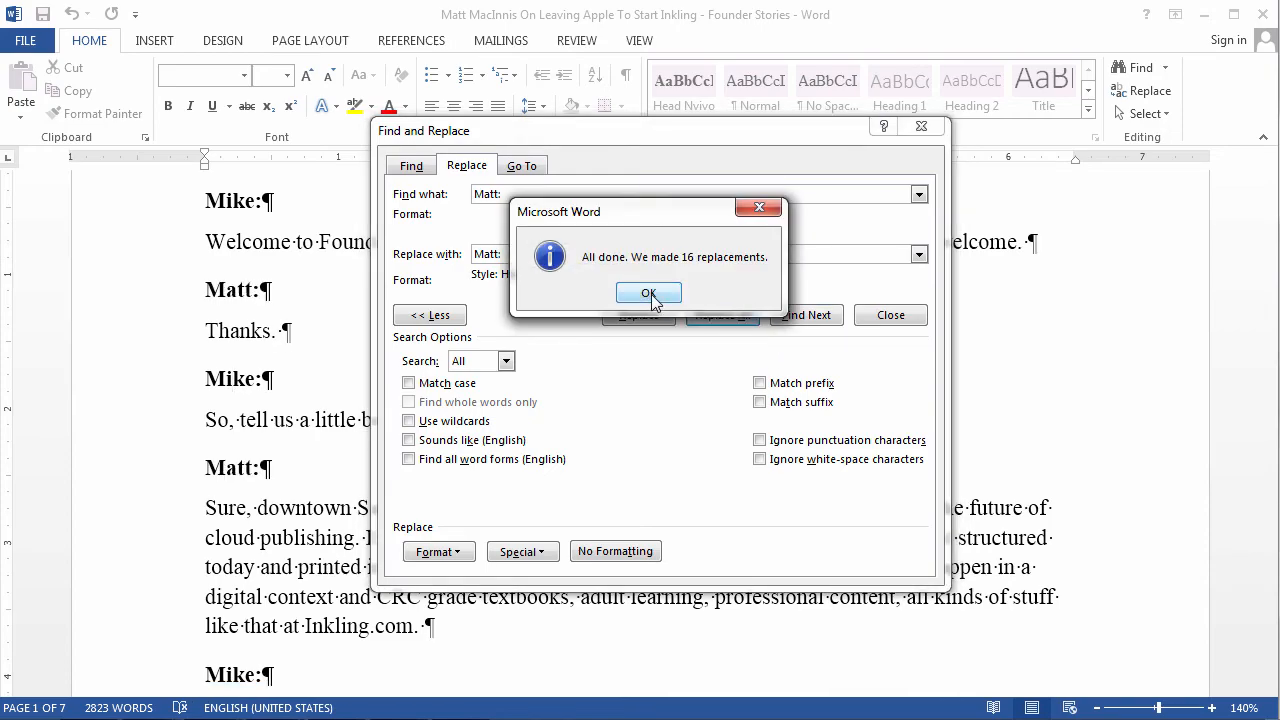
pyautogui.click(649, 292)
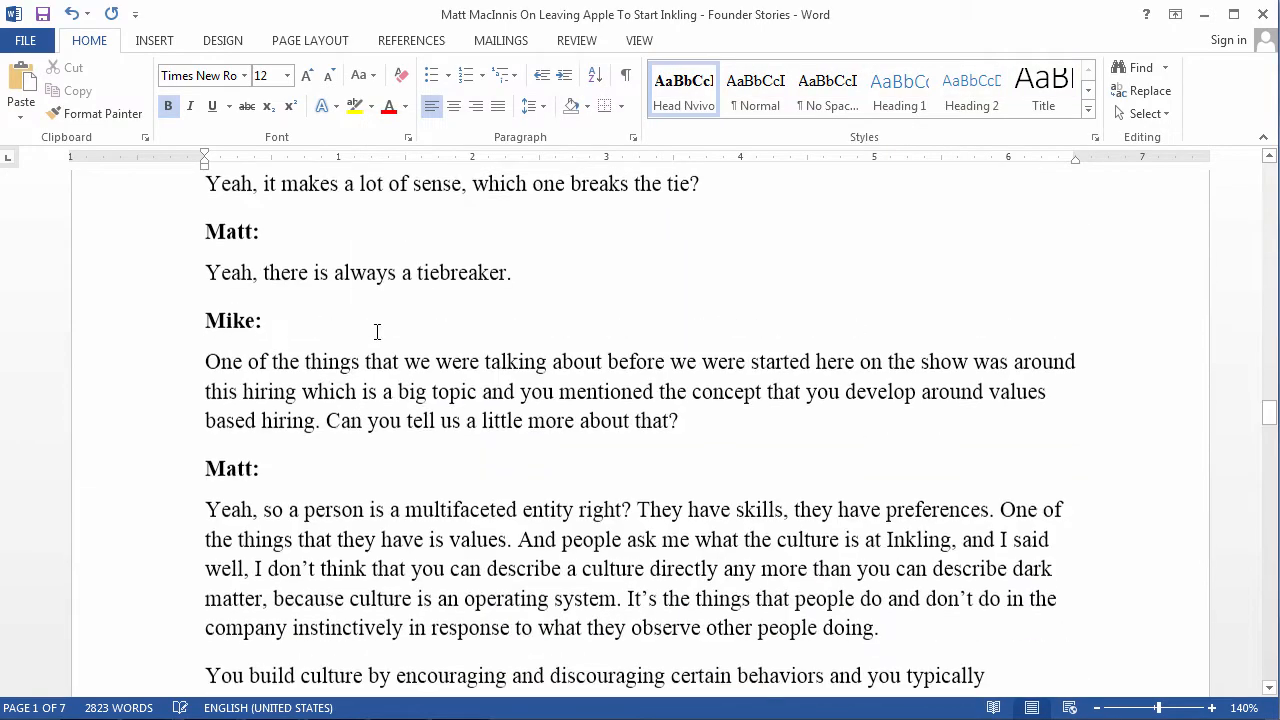
pyautogui.scroll(-3)
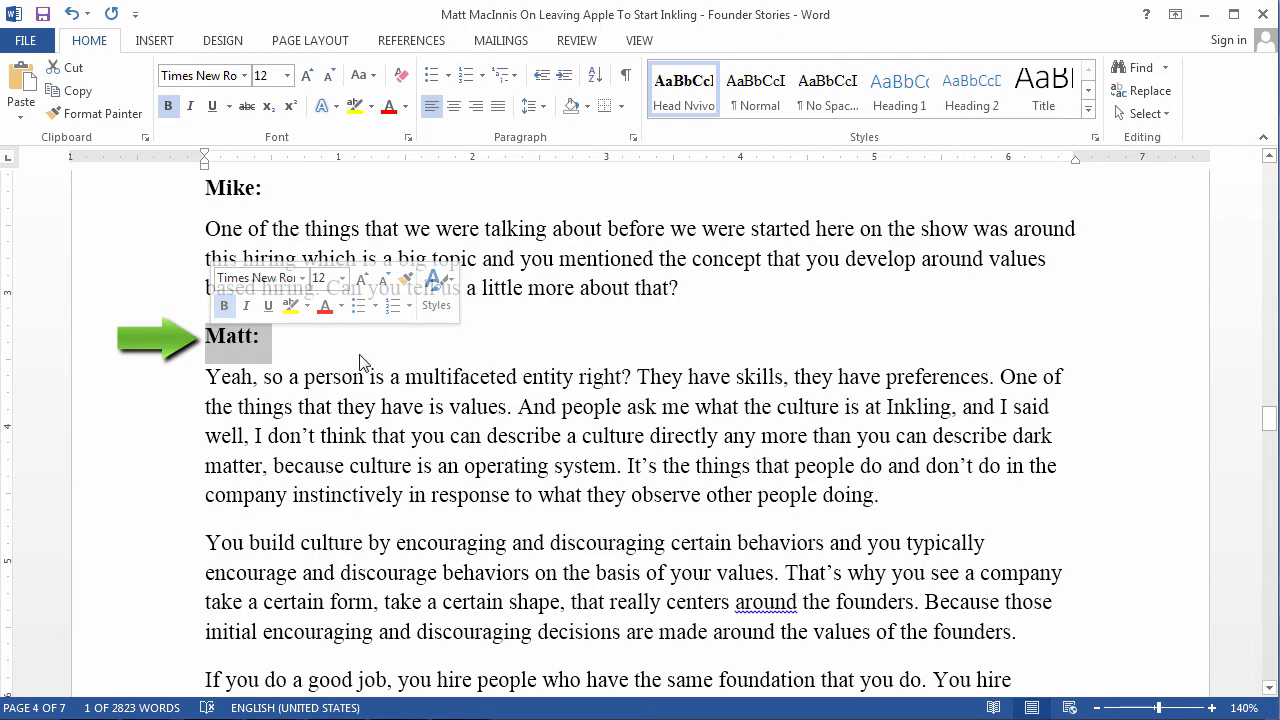
pyautogui.scroll(-3)
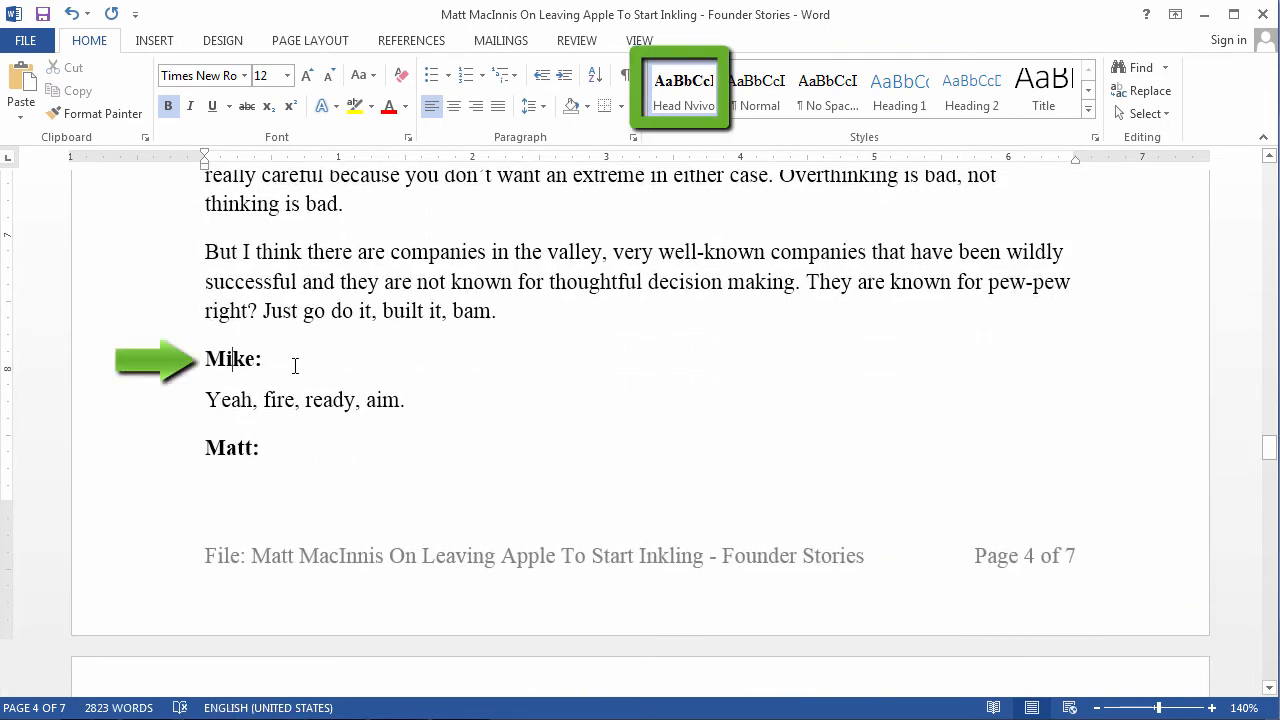
pyautogui.scroll(-3)
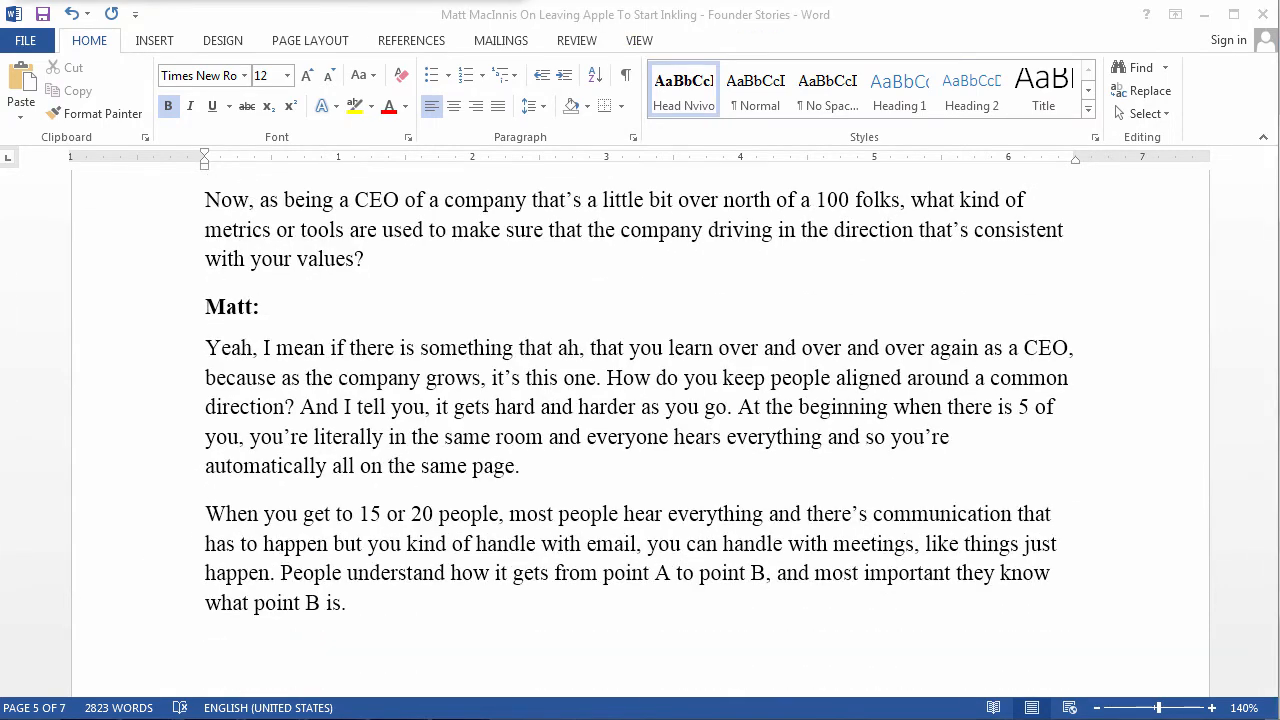